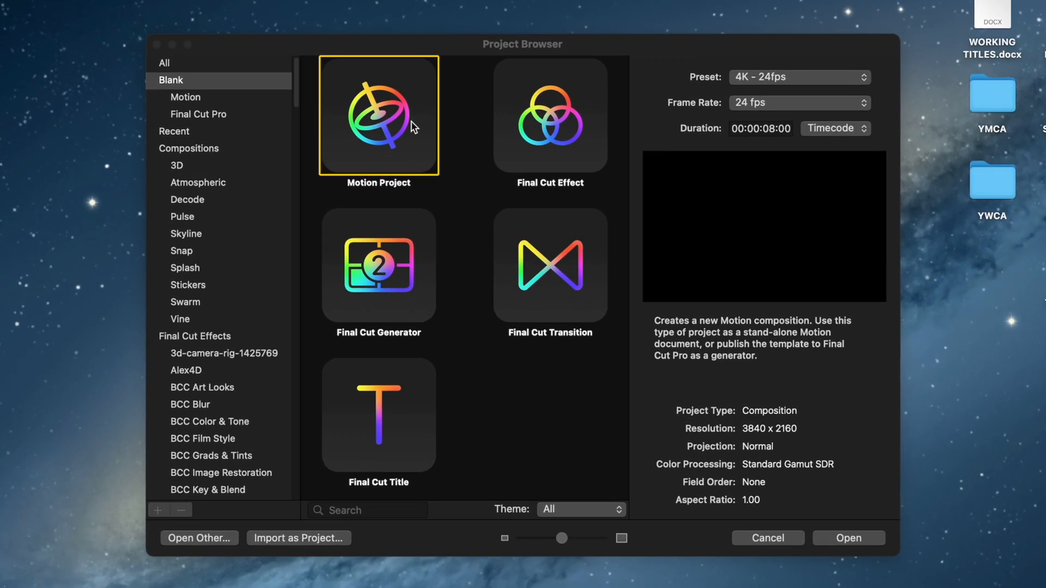
mouse_move(430, 79)
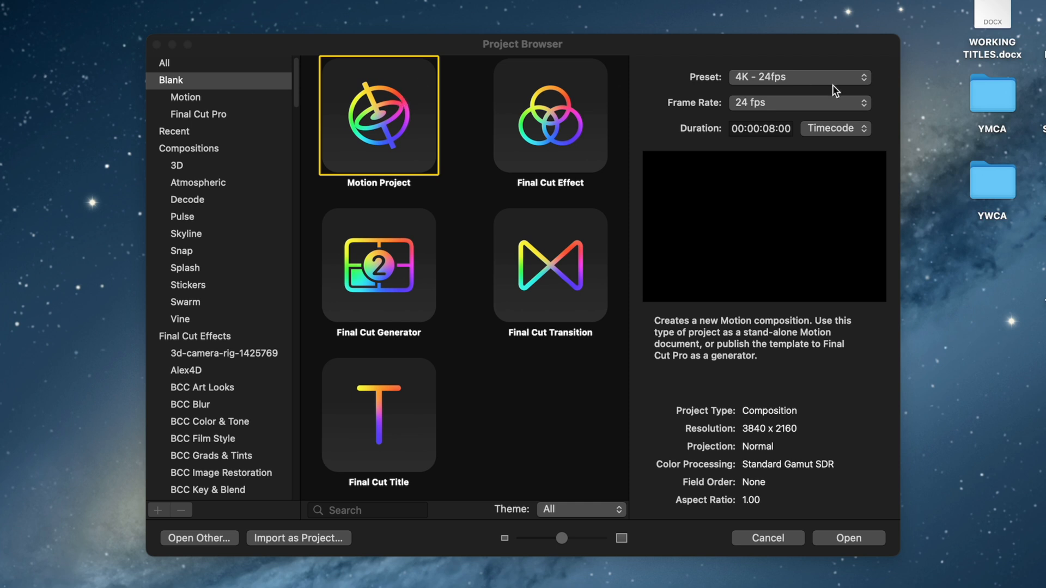
- Create a blank 4K 24 fps Motion project with a 00:00:06:00 duration
click(760, 128)
text(6)
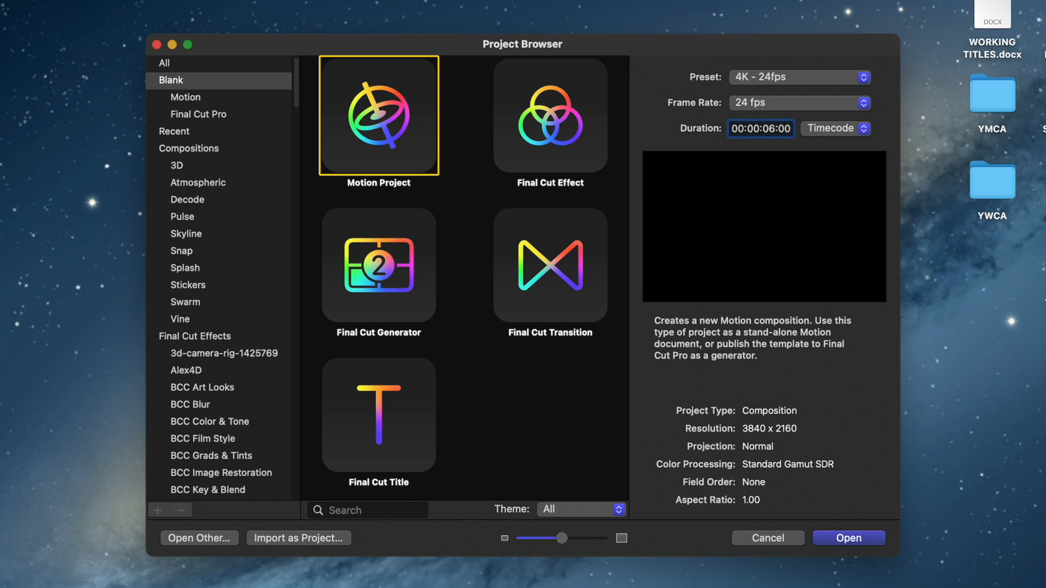
click(848, 537)
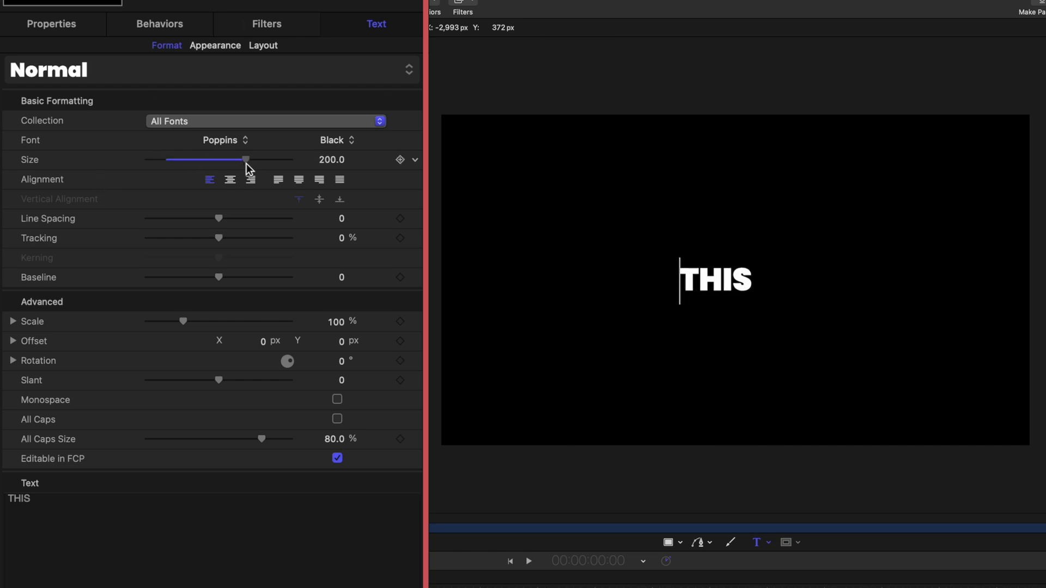
- Set the THIS text in Poppins Black to size 177 and centre alignment
drag(245, 159, 233, 159)
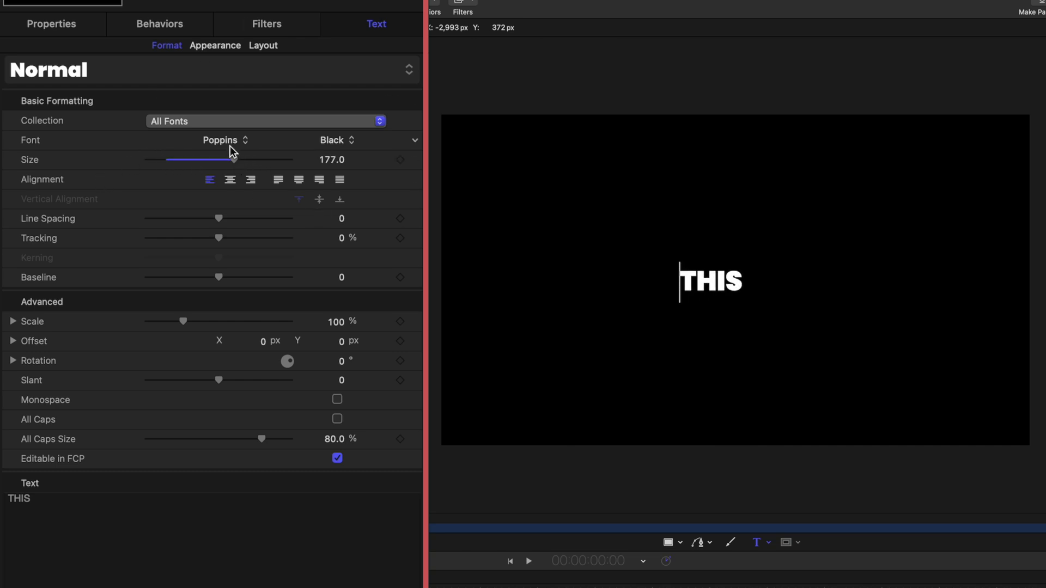
click(230, 180)
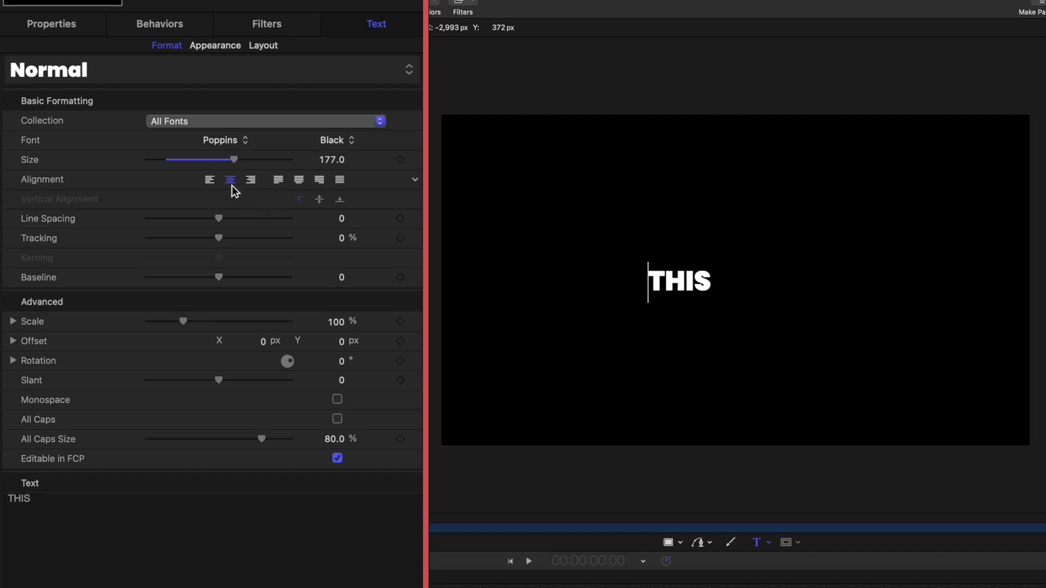
click(51, 24)
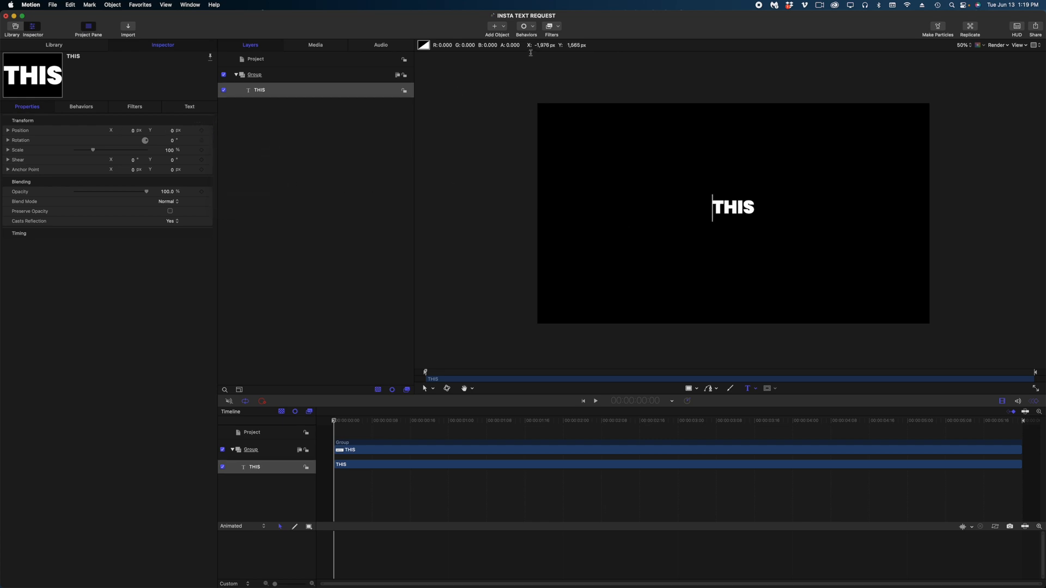
key(cmd+/)
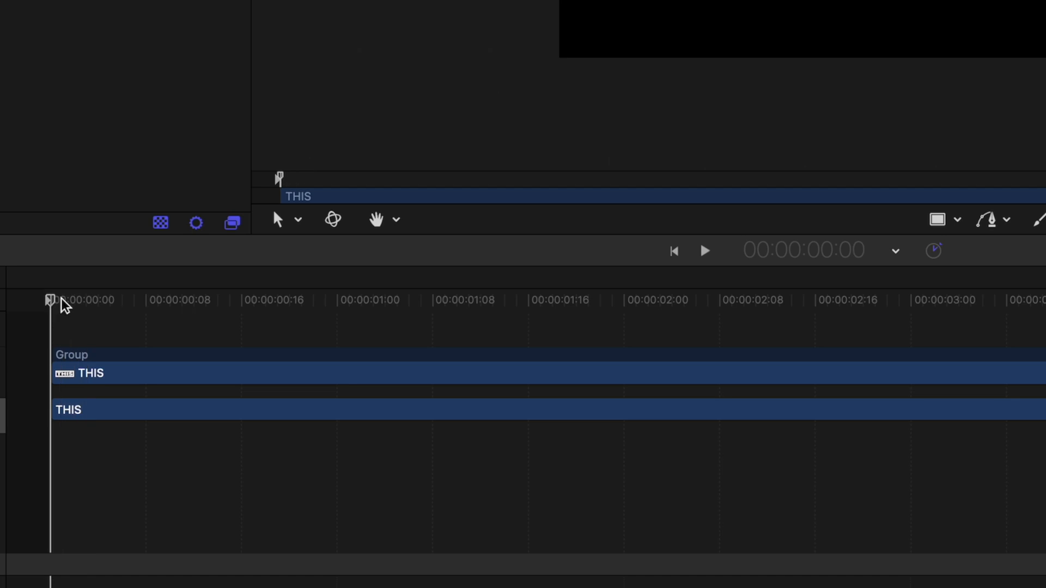
mouse_move(3, 297)
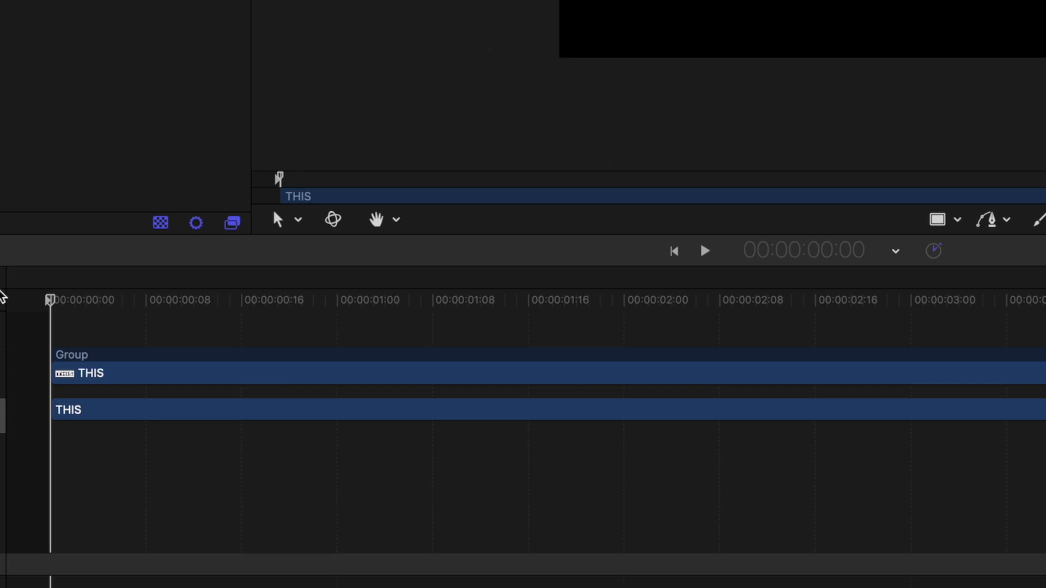
click(289, 300)
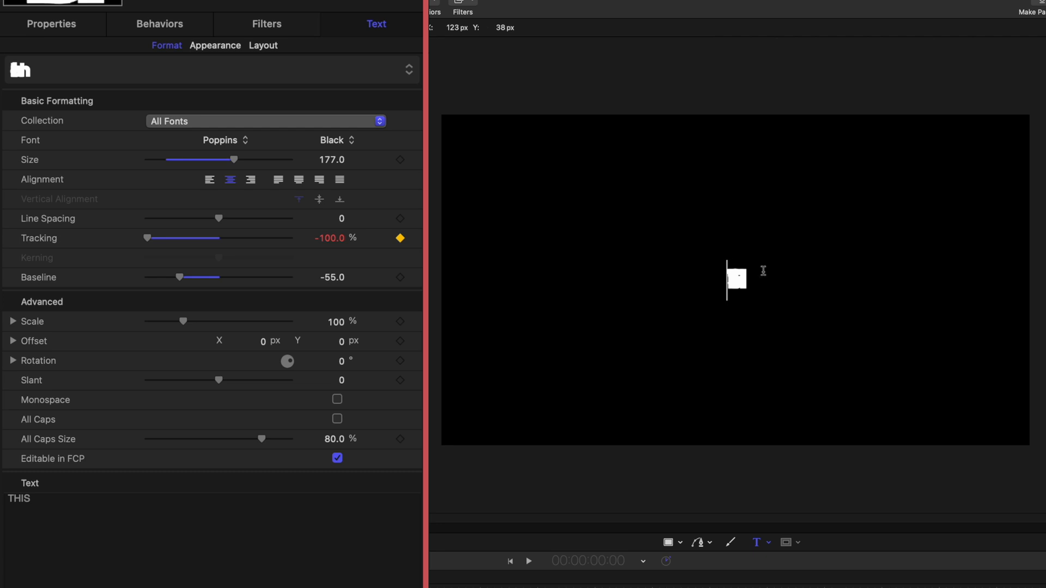
mouse_move(749, 284)
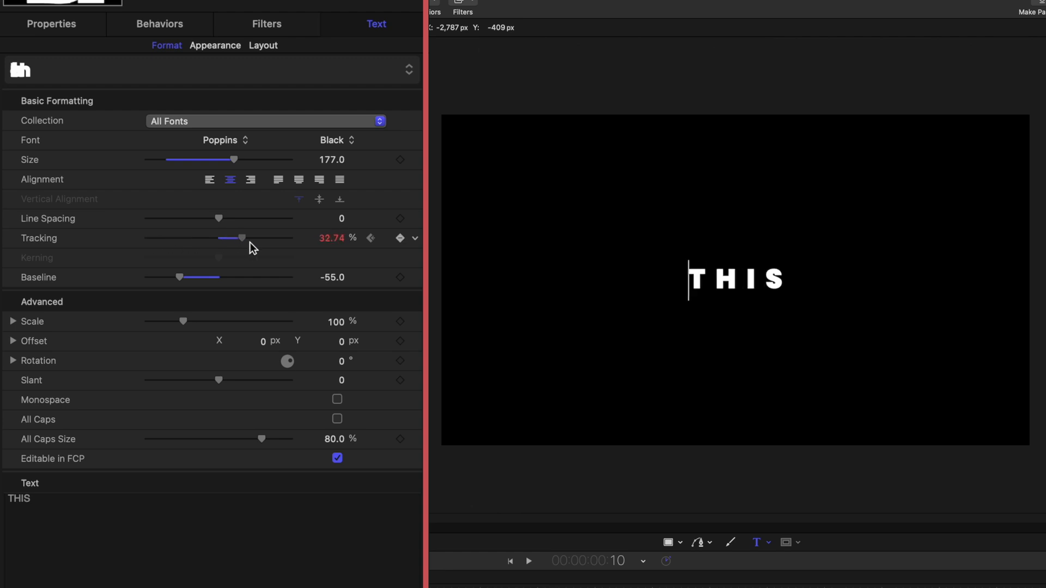
- Keyframe Tracking spread out at frame 10 and collapsed to -100 at frame 20
drag(242, 239, 287, 238)
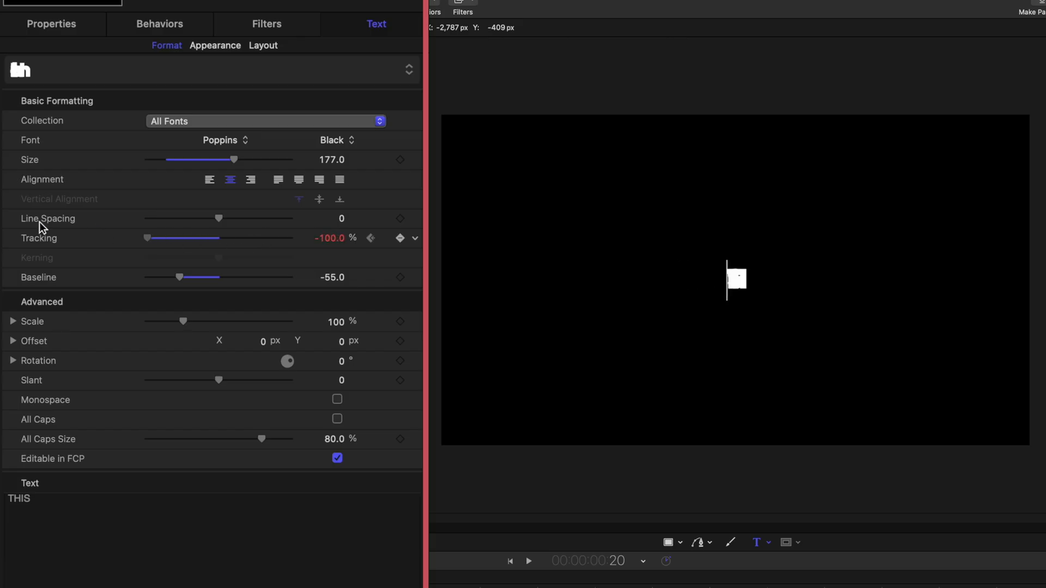
click(400, 239)
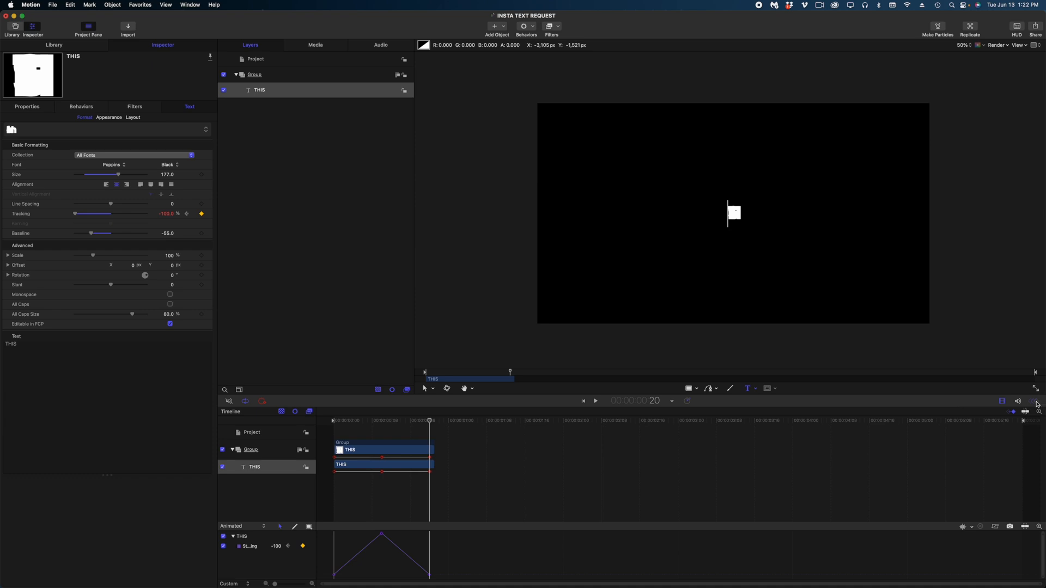
mouse_move(1033, 401)
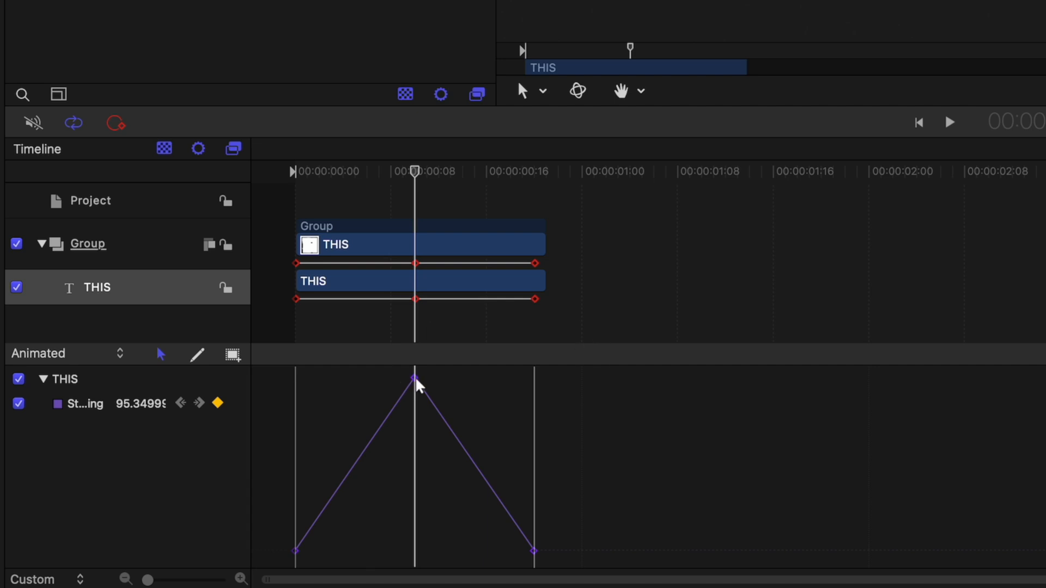
- Apply Ease Both to the peak Tracking keyframe in the Keyframe Editor
click(413, 379)
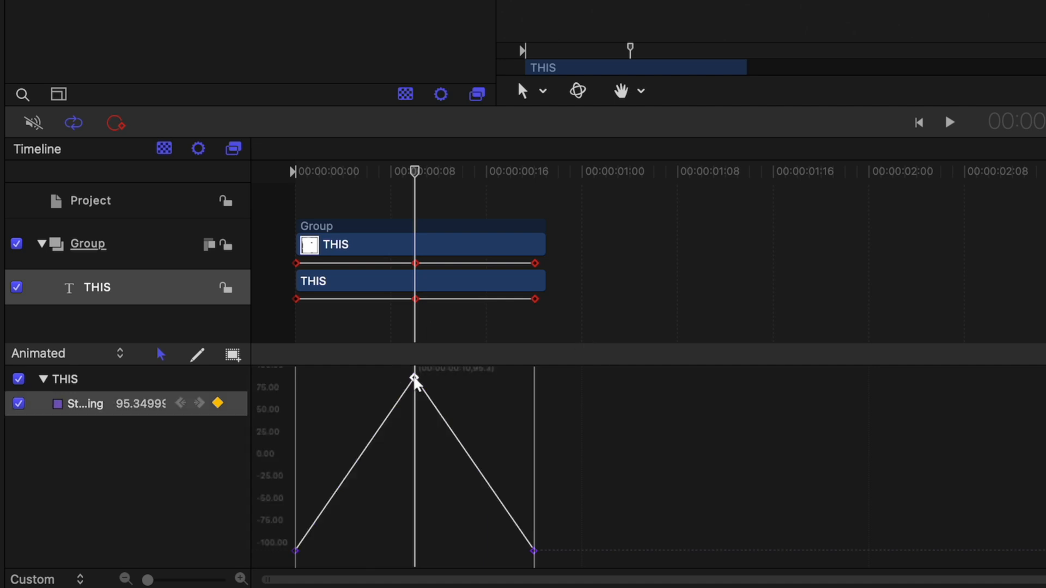
right_click(414, 380)
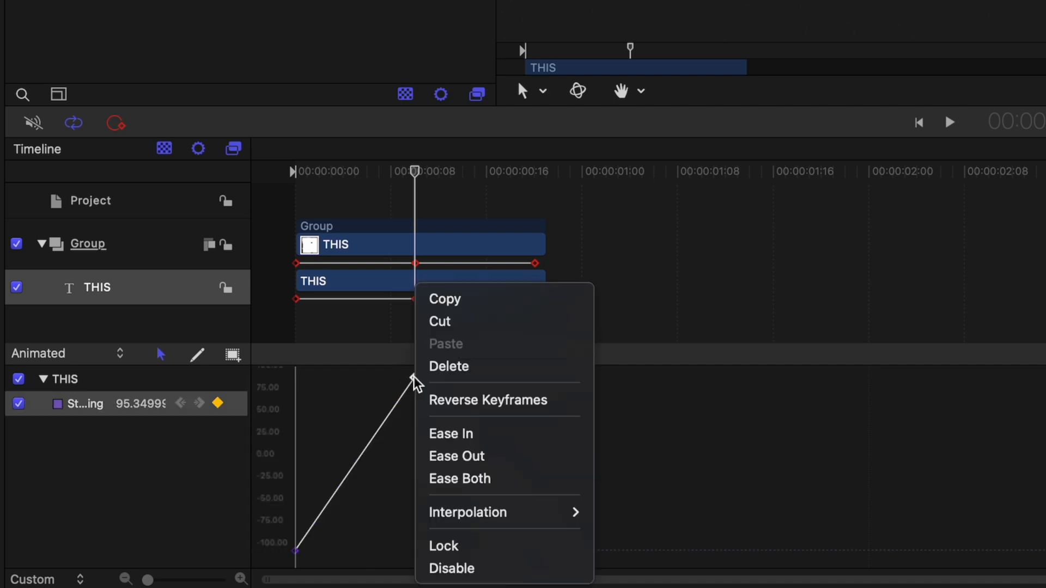
click(459, 479)
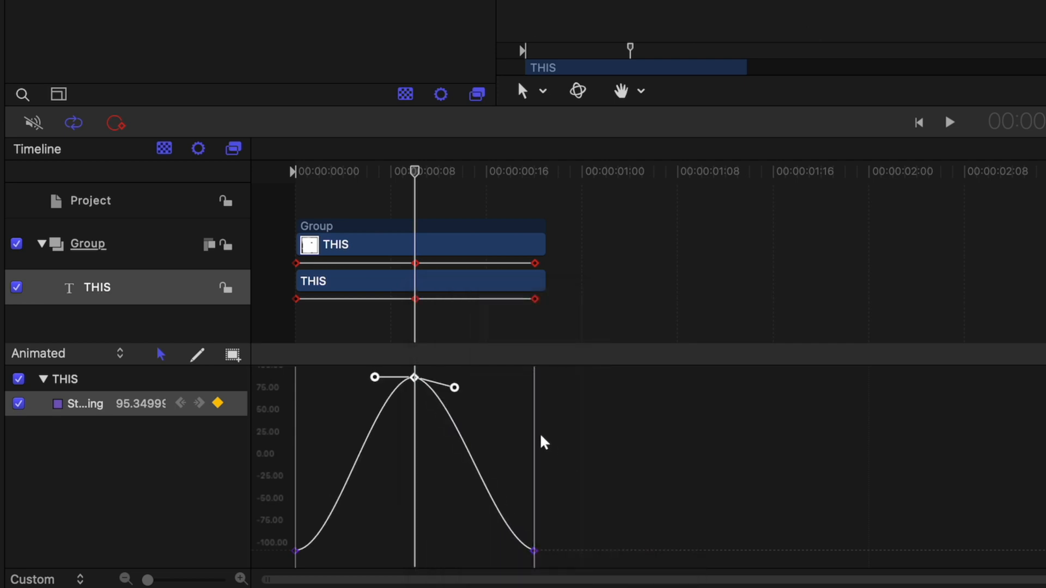
mouse_move(483, 399)
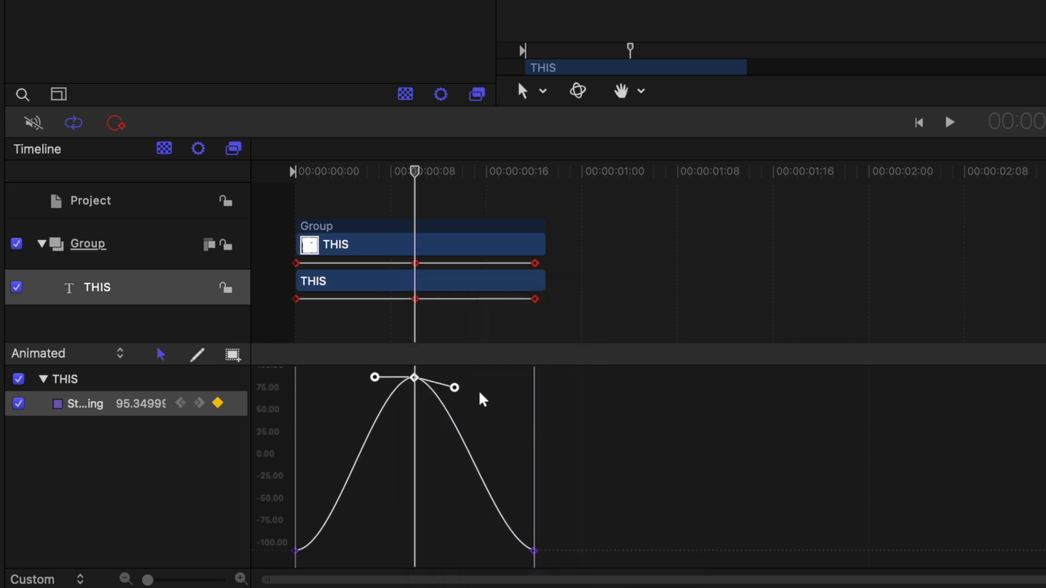
mouse_move(484, 421)
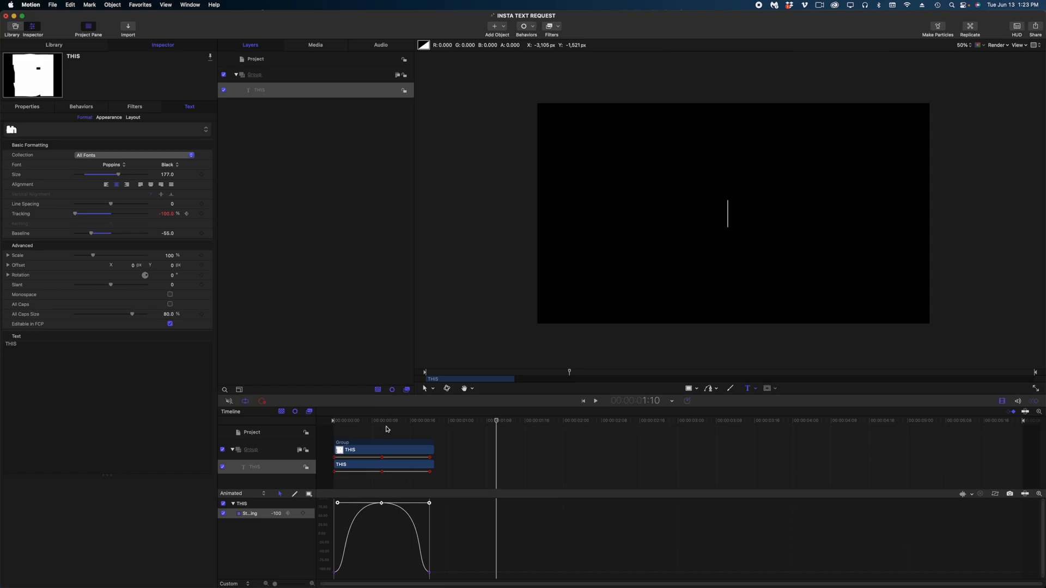
click(595, 401)
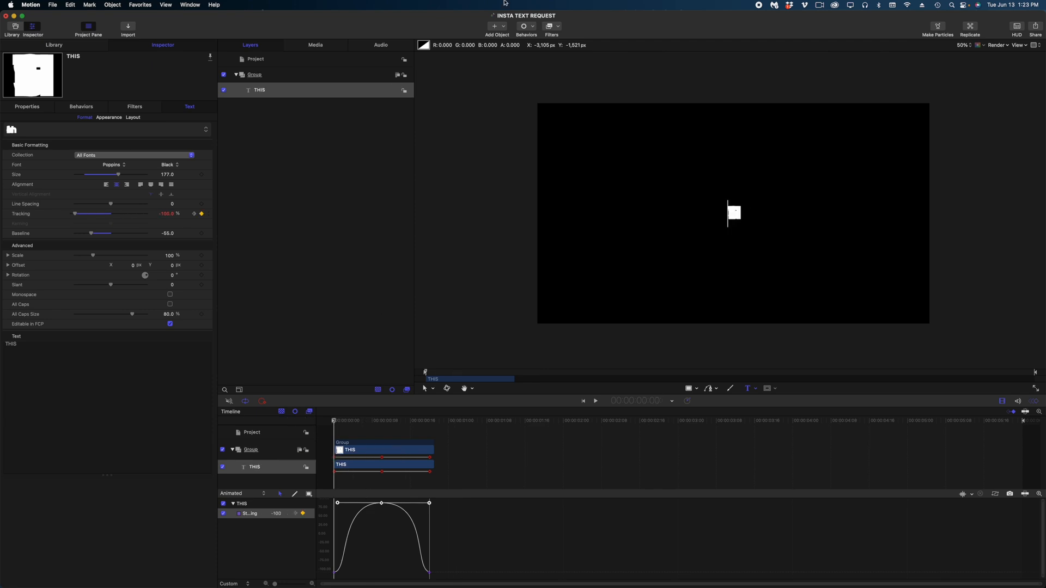
- Add a Directional Blur filter to the THIS layer, Amount 225, Angle about 61.7°
click(551, 26)
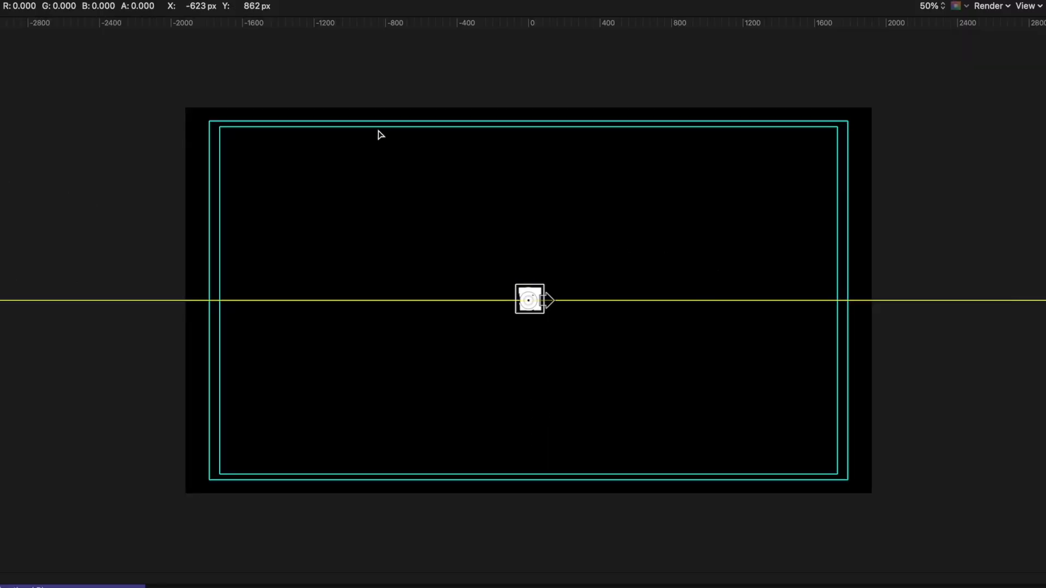
mouse_move(528, 290)
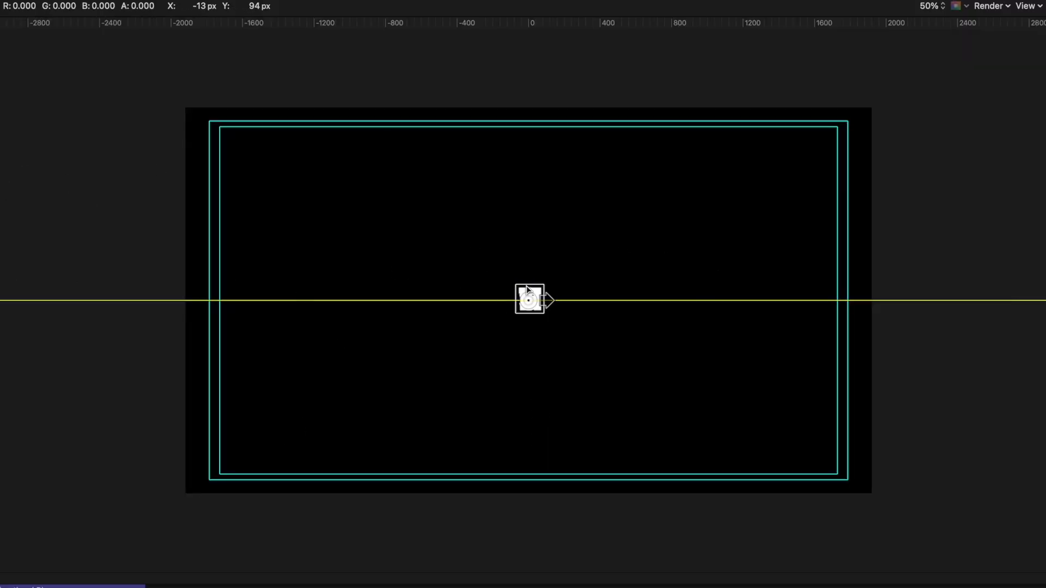
mouse_move(549, 304)
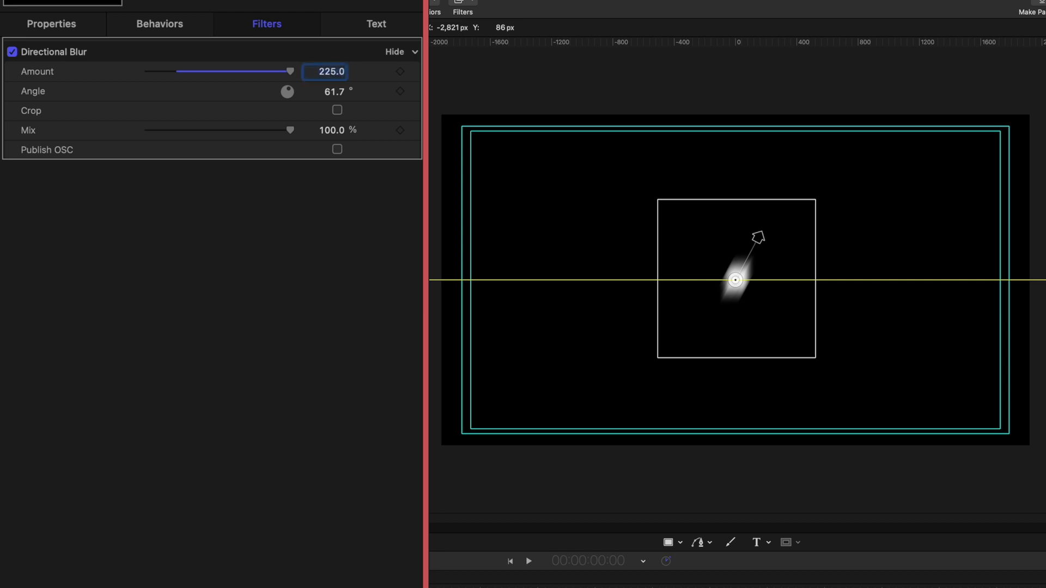
mouse_move(139, 87)
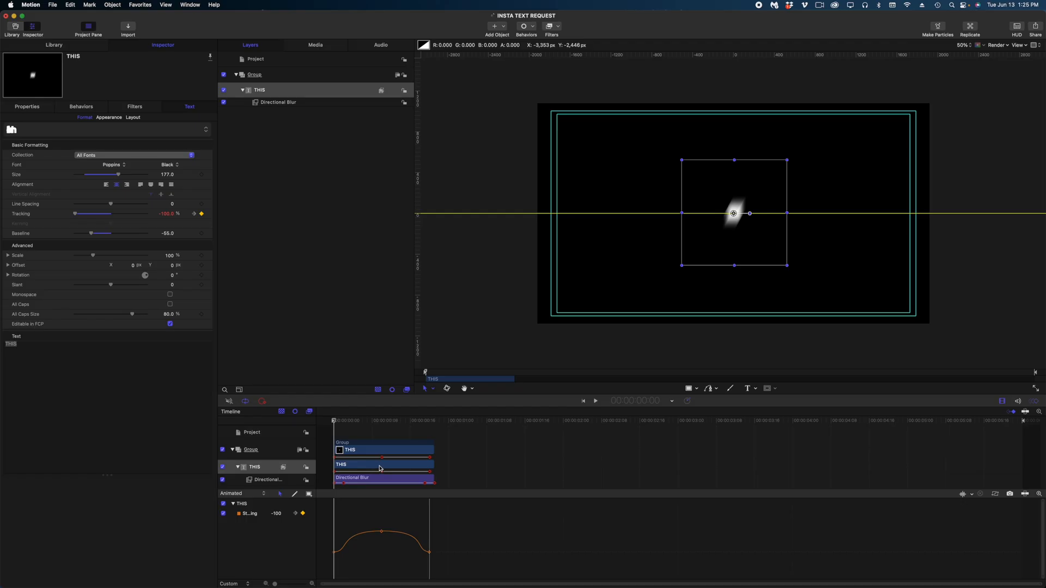
- Duplicate the THIS layer into a new word layer starting where THIS ends
right_click(381, 464)
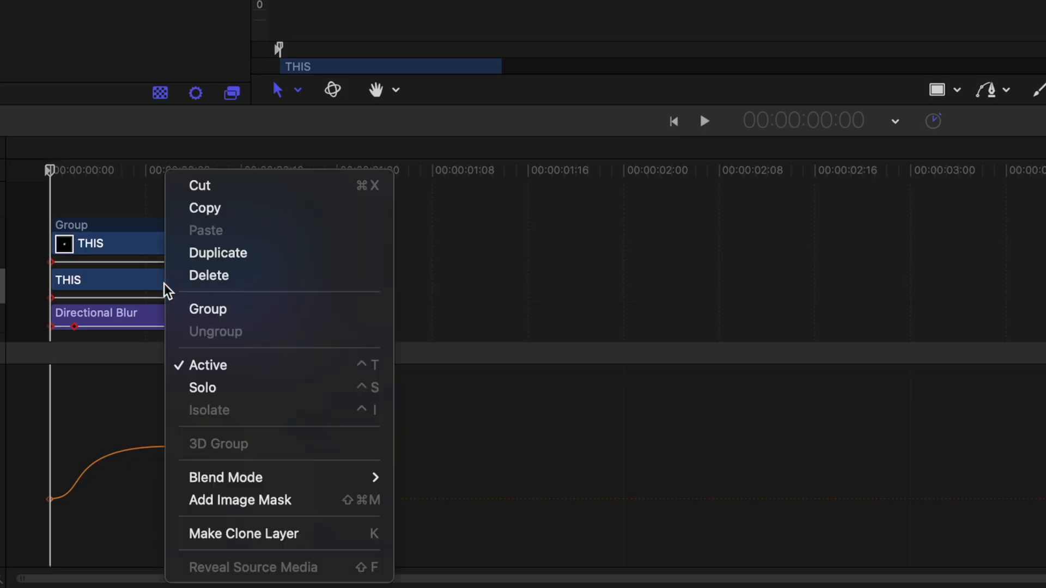
click(218, 252)
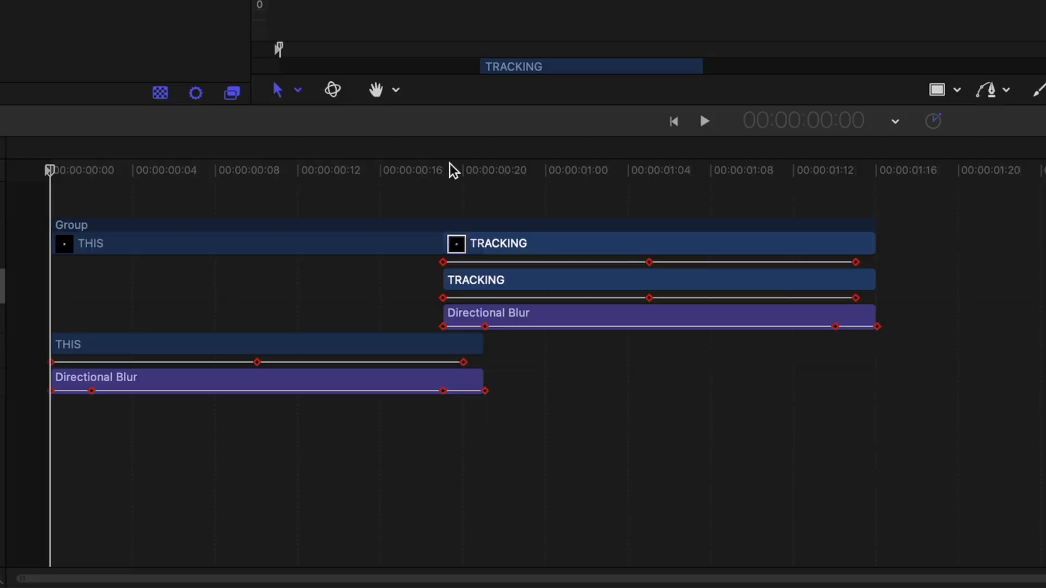
click(459, 170)
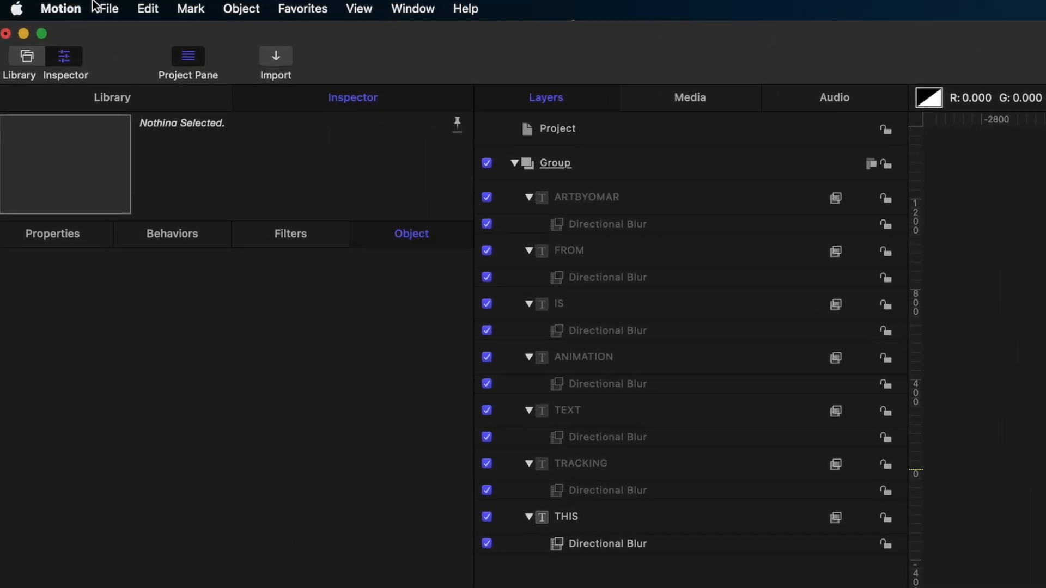
- Convert to a Final Cut Pro title named INSTA INSPO TITLE under JENN'S TITLES and publish
click(108, 9)
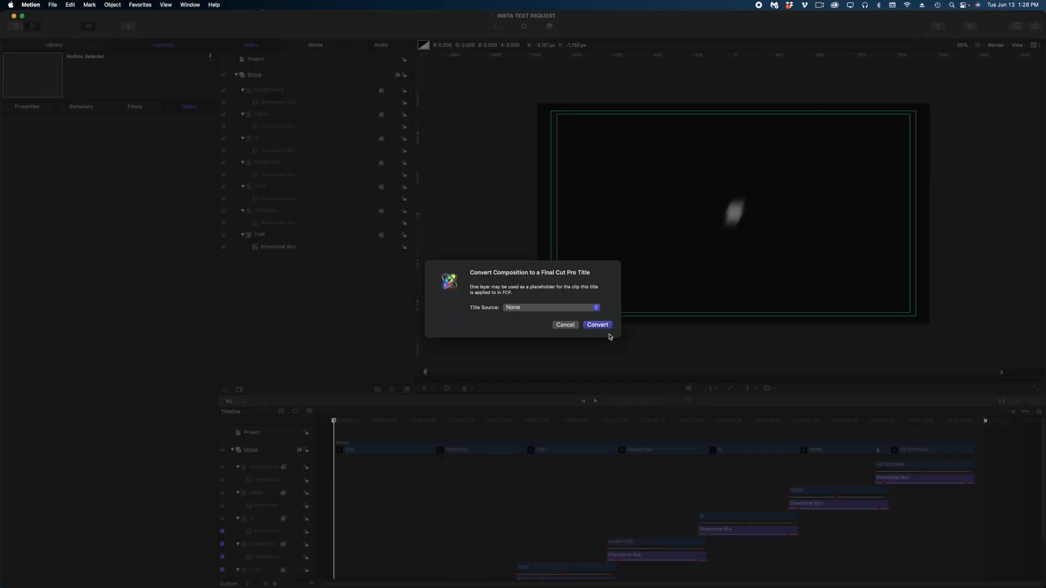
click(107, 8)
text(INSTA INSPO TITLE)
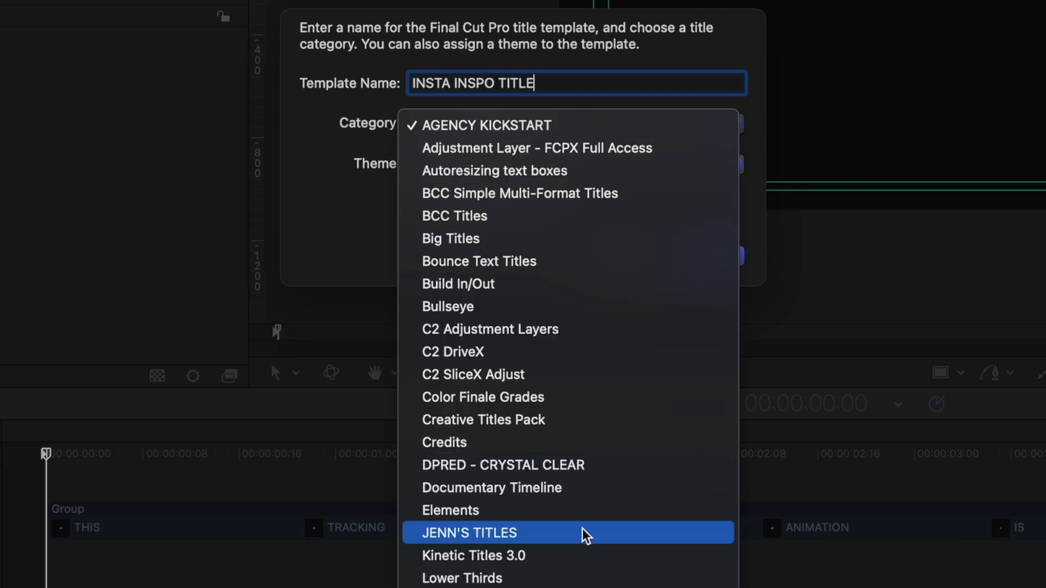
click(468, 533)
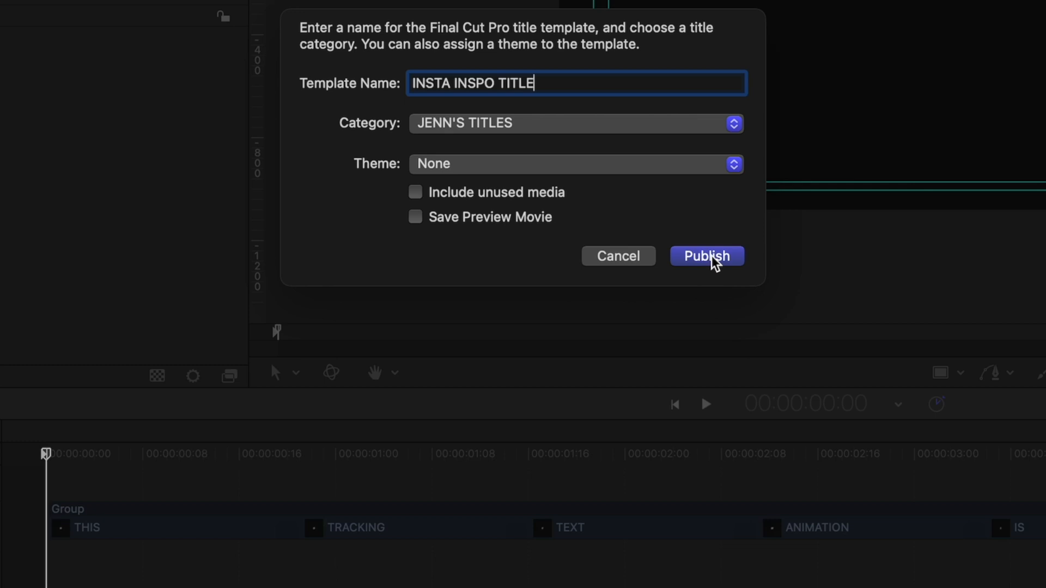
click(706, 255)
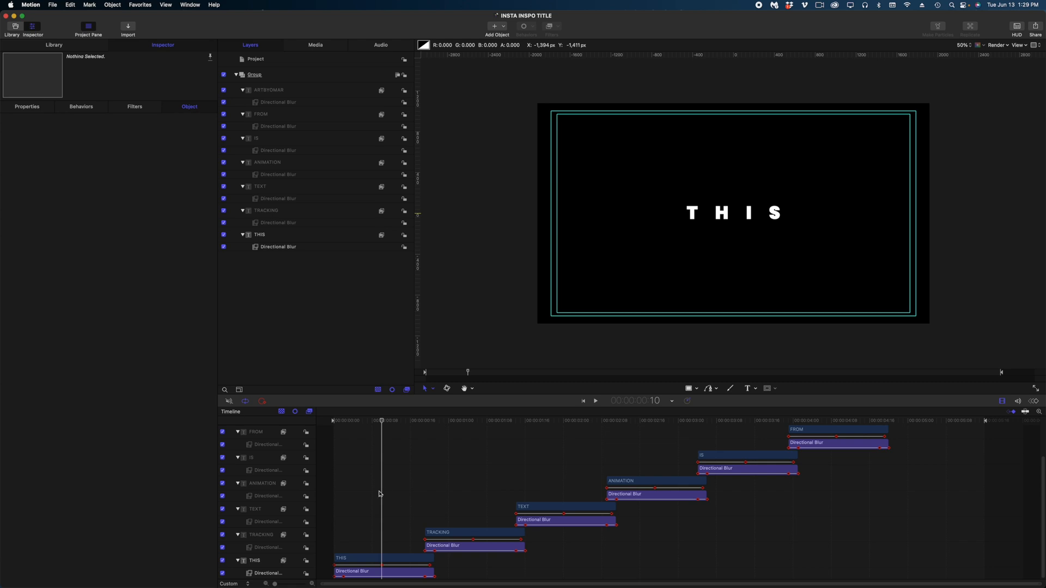
- Publish the THIS layer's Font and Face Color parameters to Final Cut Pro
click(259, 234)
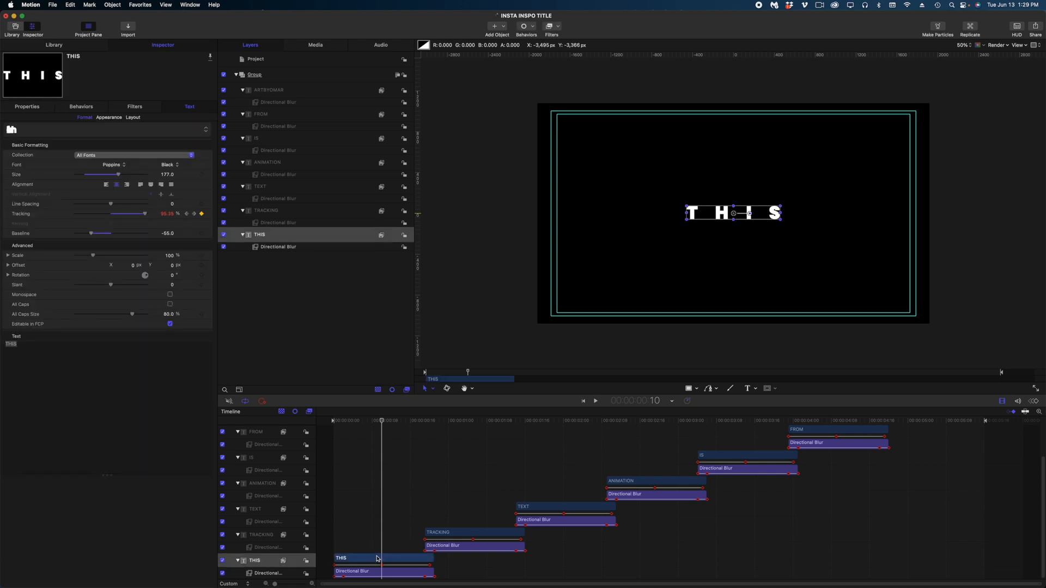
mouse_move(632, 380)
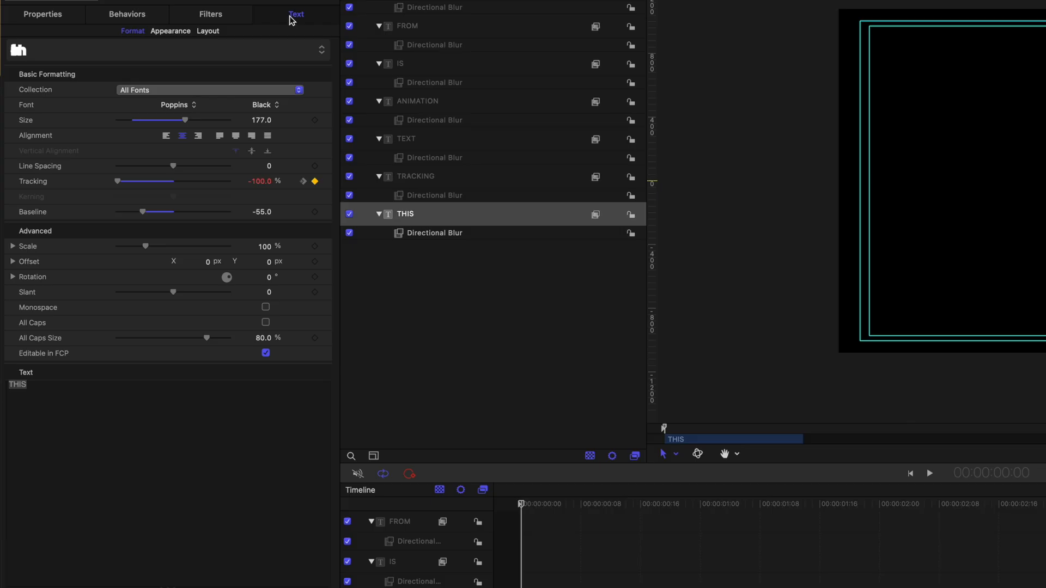
mouse_move(51, 385)
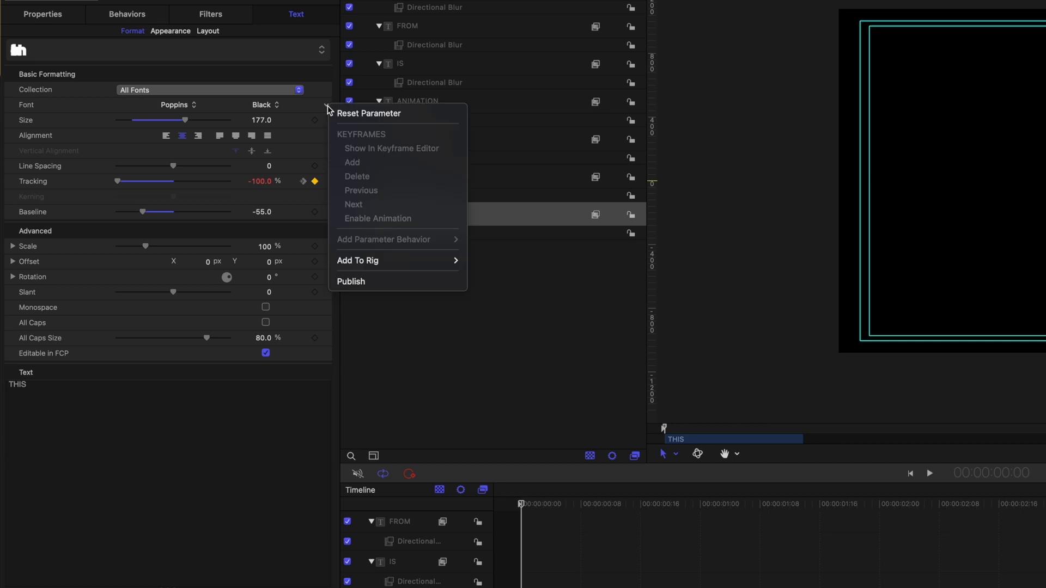
mouse_move(352, 228)
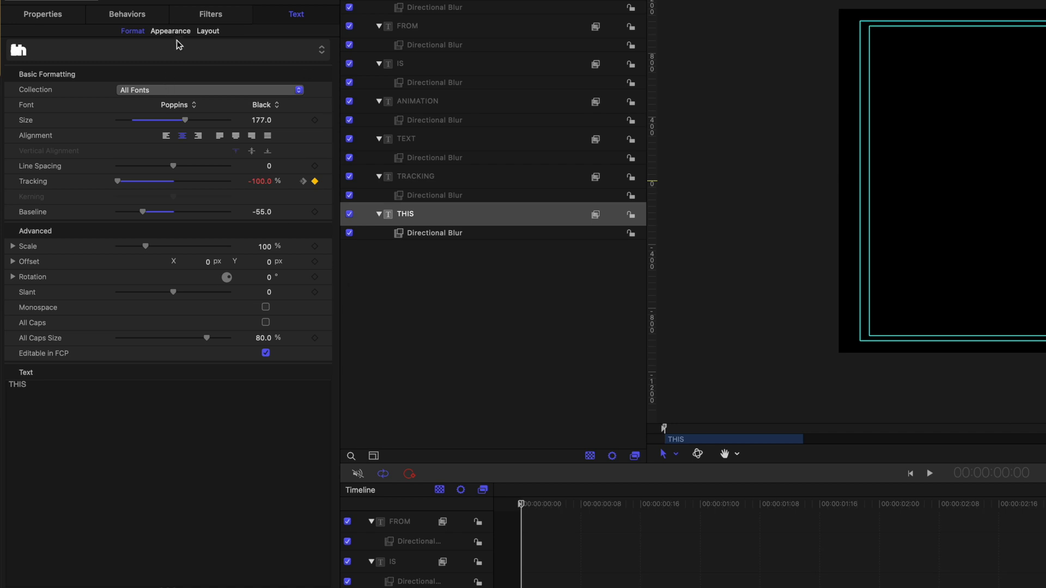
click(170, 31)
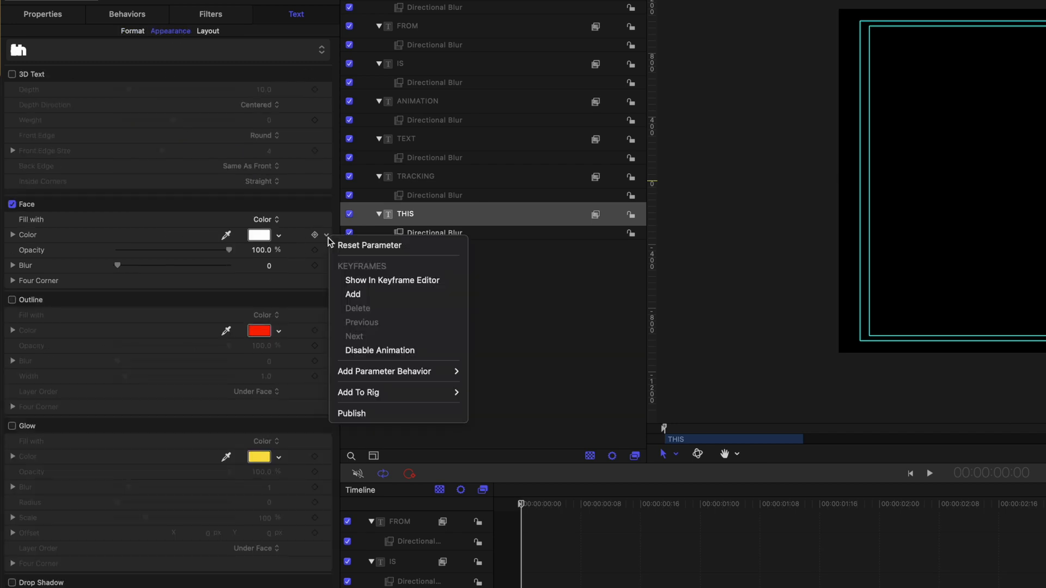
mouse_move(367, 414)
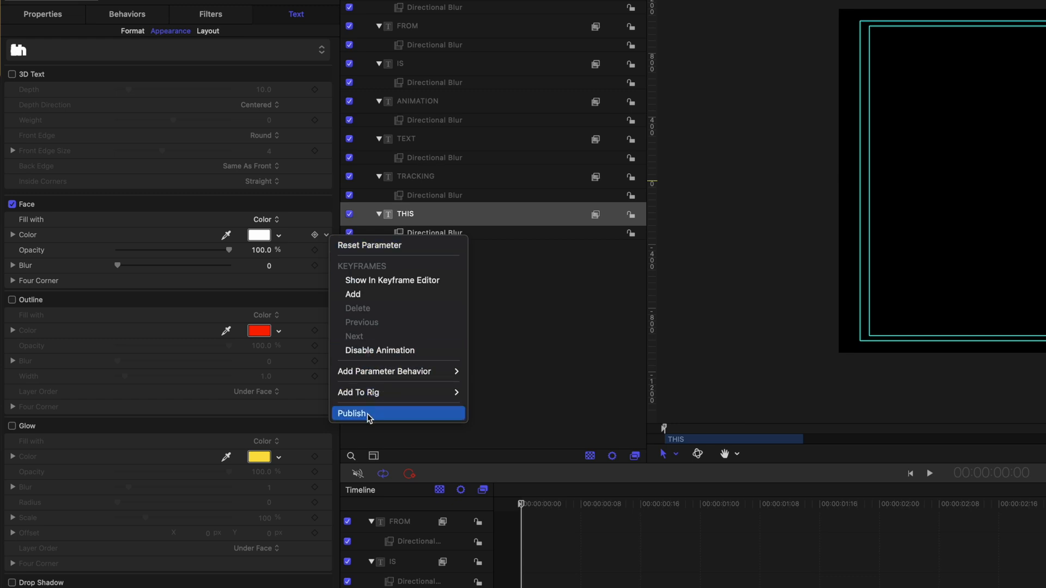
click(352, 414)
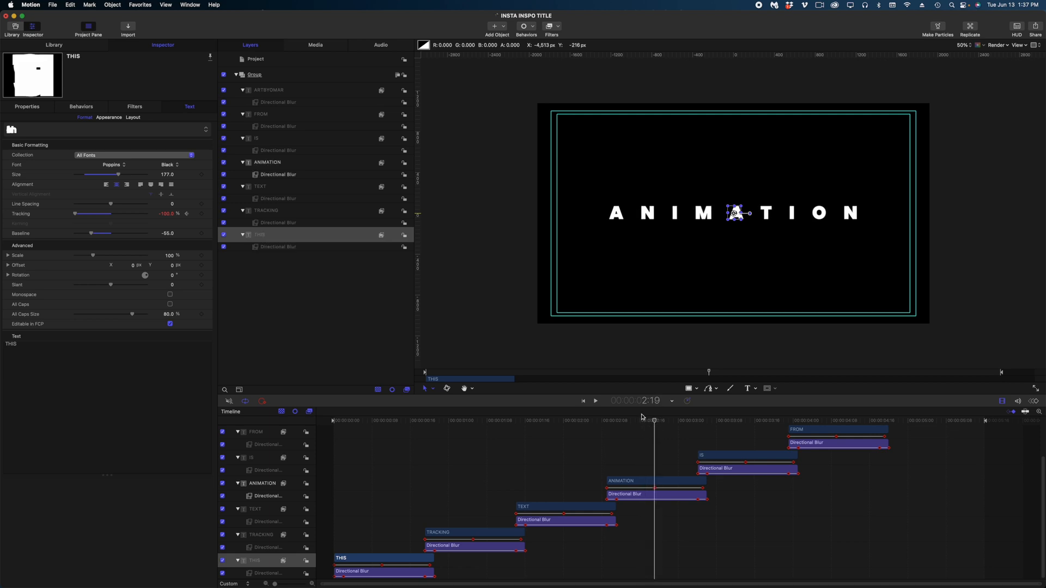
mouse_move(609, 435)
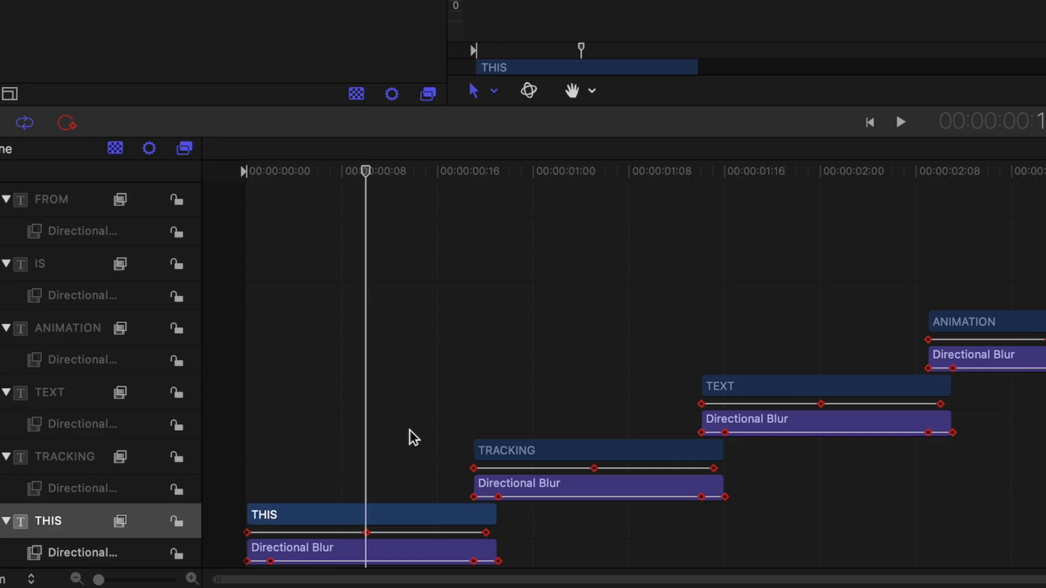
mouse_move(397, 522)
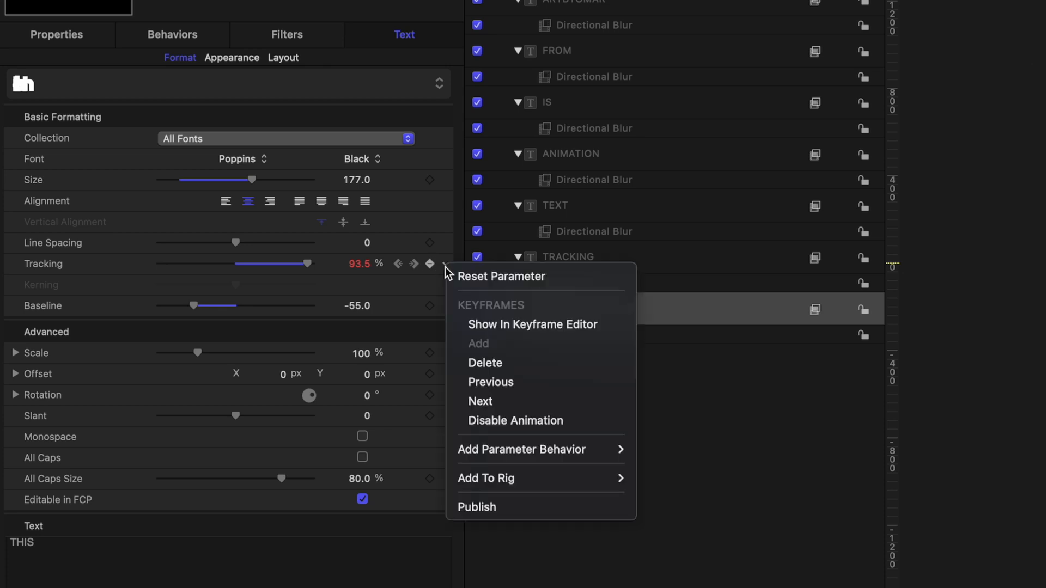
mouse_move(520, 440)
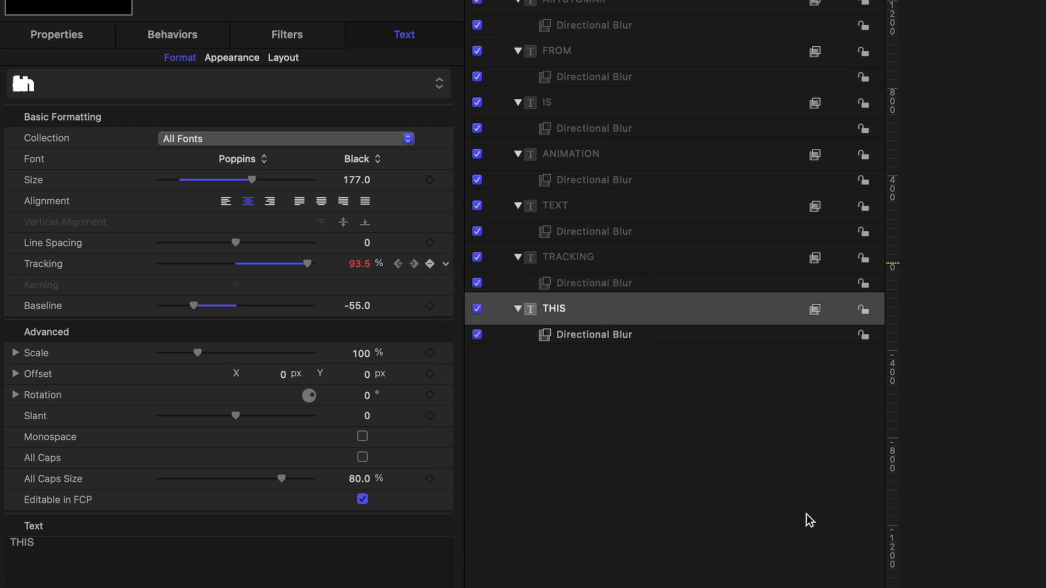
- Rig THIS tracking to a slider and set a tight tracking value at slider 0
click(404, 34)
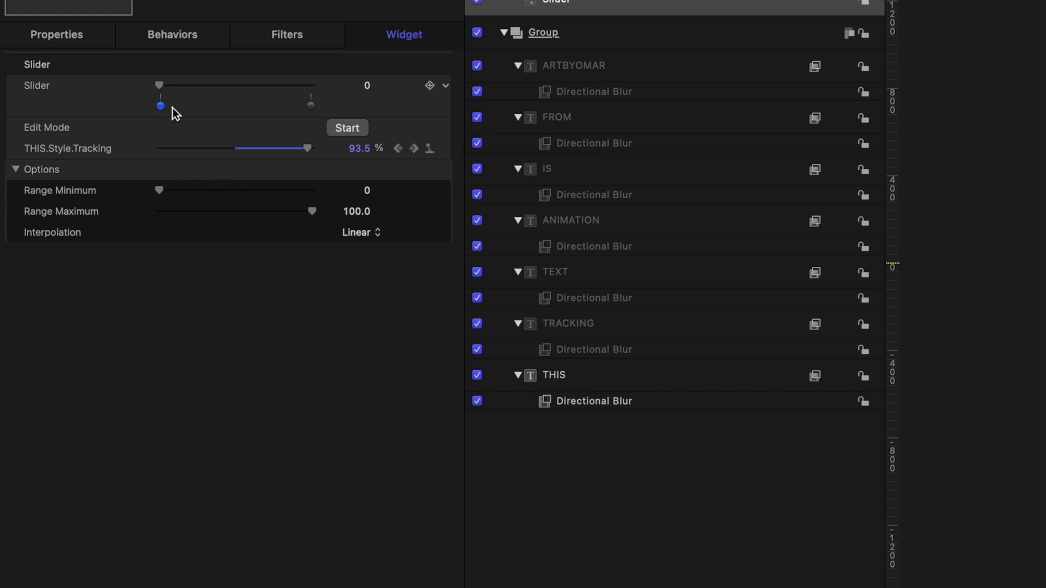
mouse_move(262, 93)
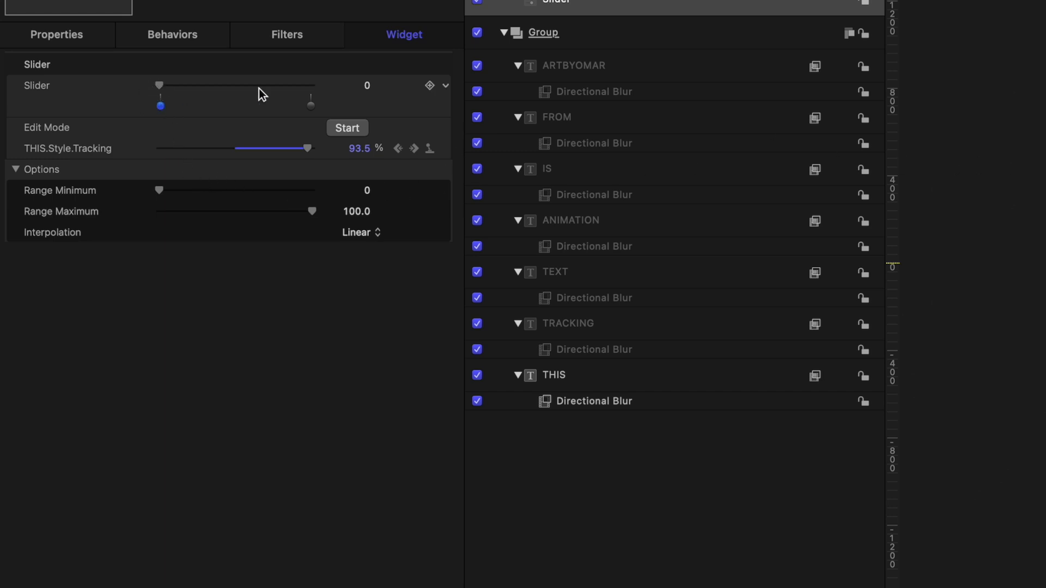
mouse_move(161, 91)
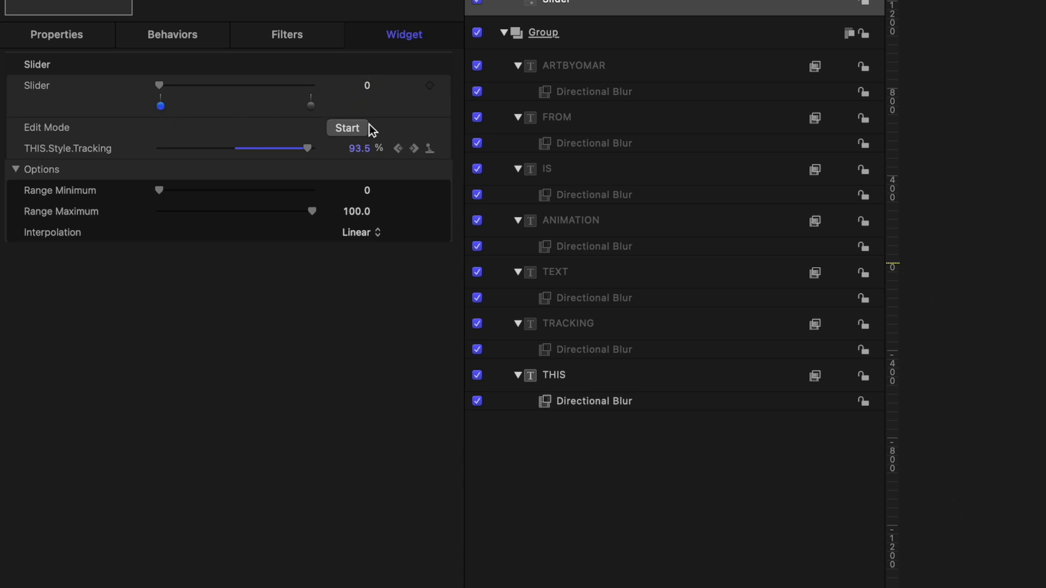
click(347, 128)
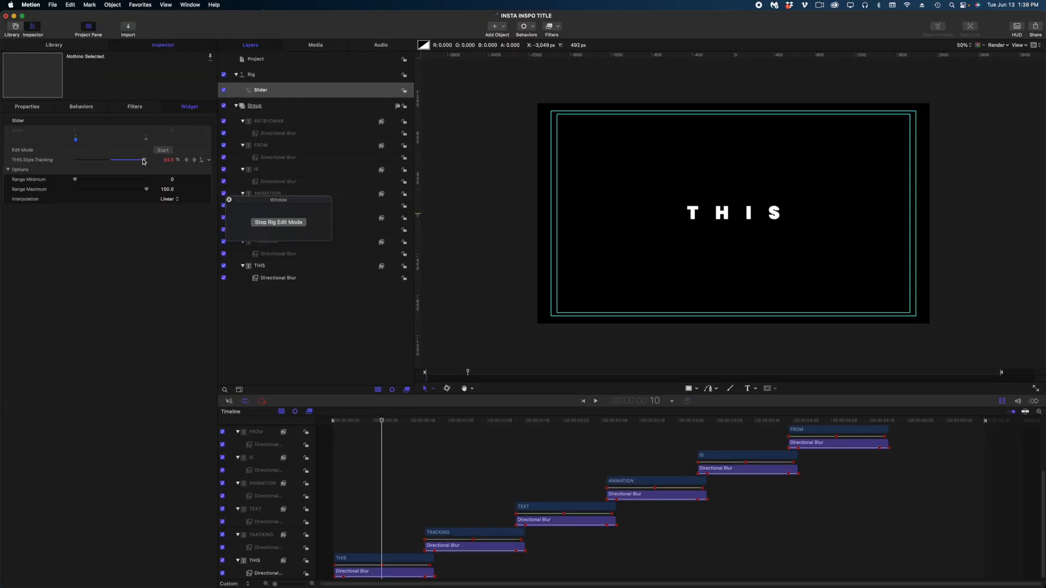
drag(142, 161, 132, 161)
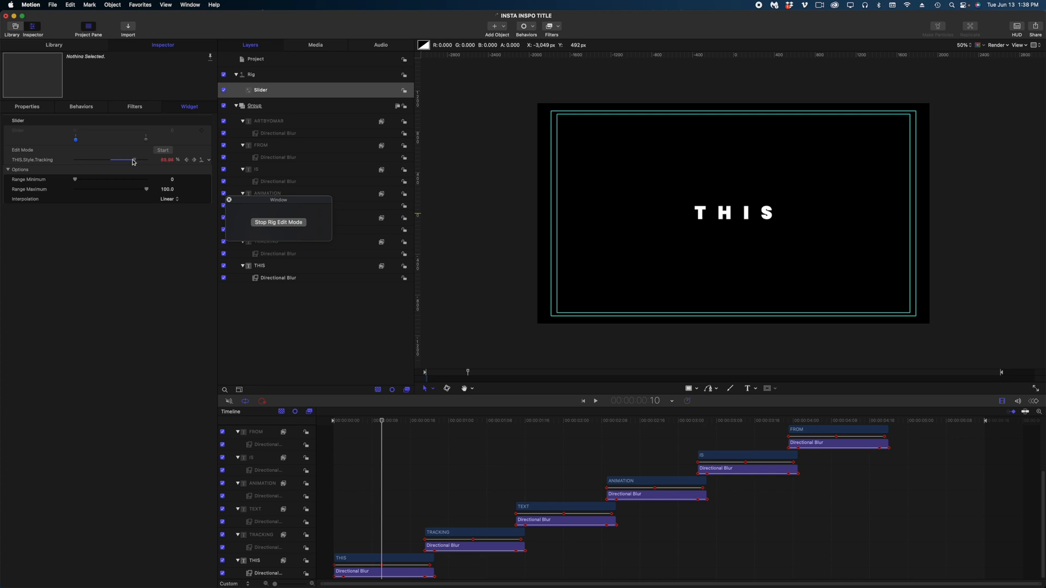
drag(133, 160, 125, 161)
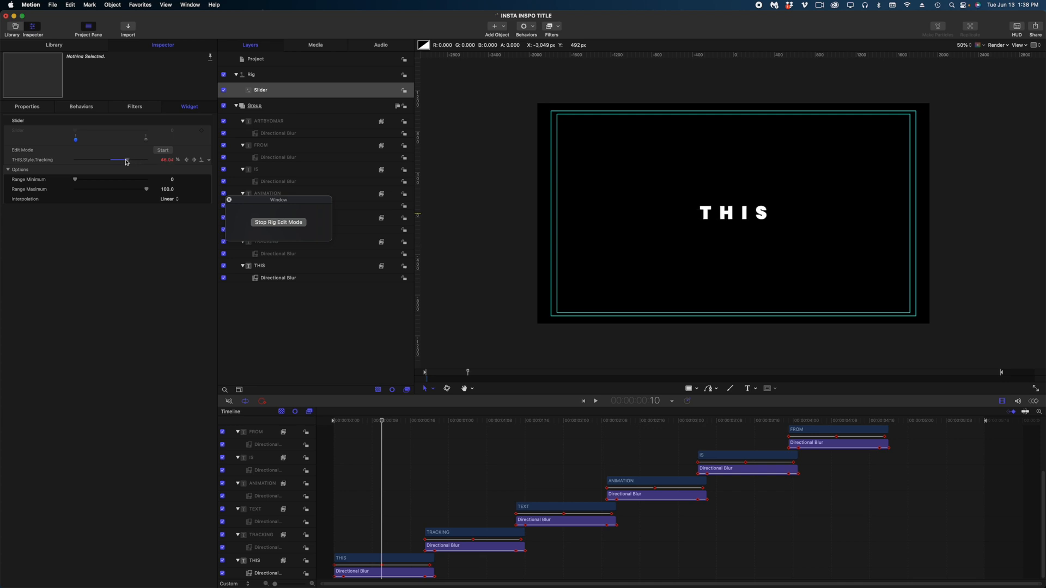
drag(125, 160, 122, 160)
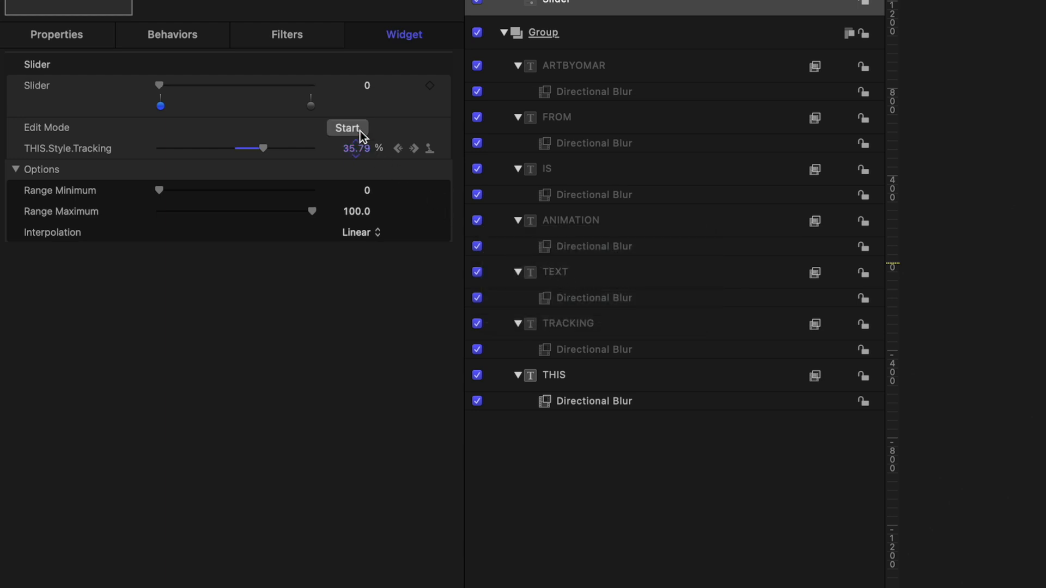
- Set about 755% tracking at slider 100 and finish Rig Edit Mode
drag(160, 106, 309, 106)
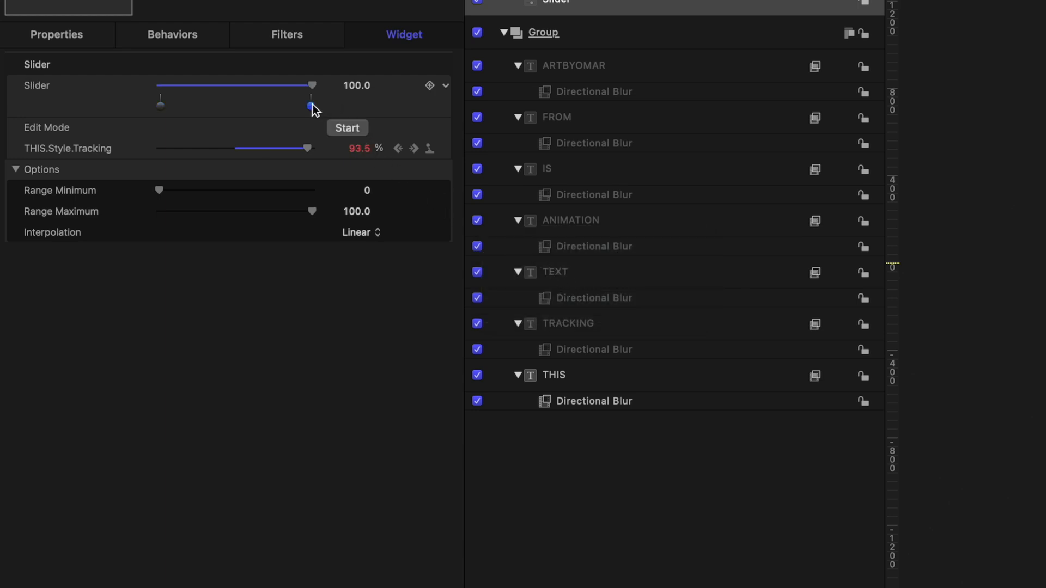
mouse_move(310, 107)
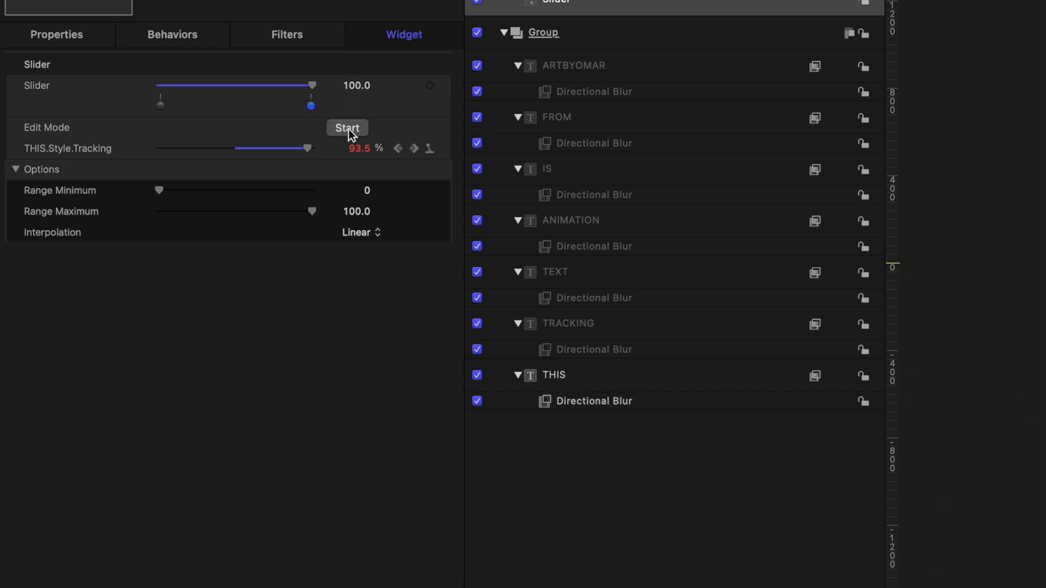
click(347, 128)
text(755.5)
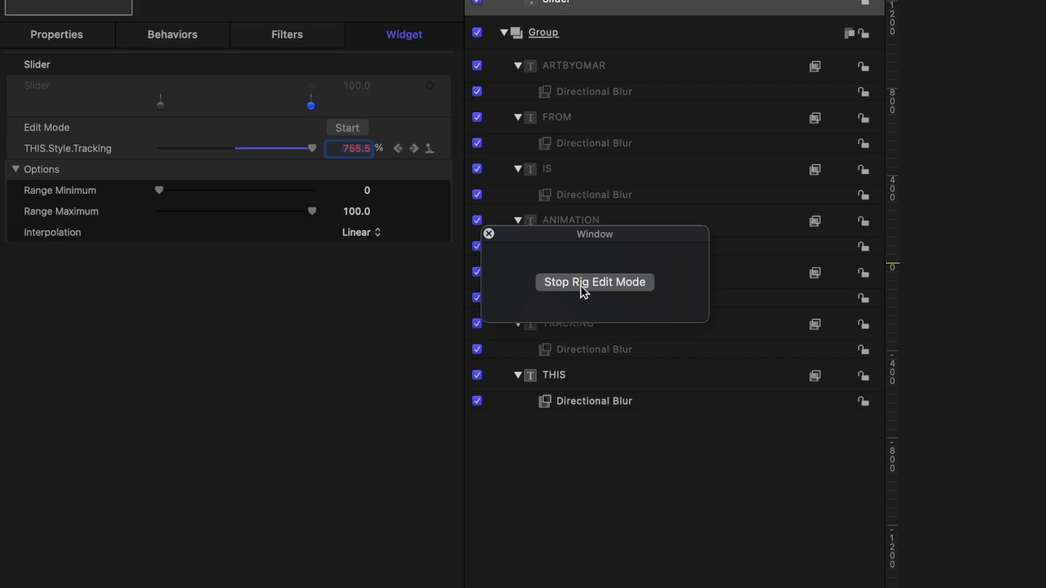
click(594, 281)
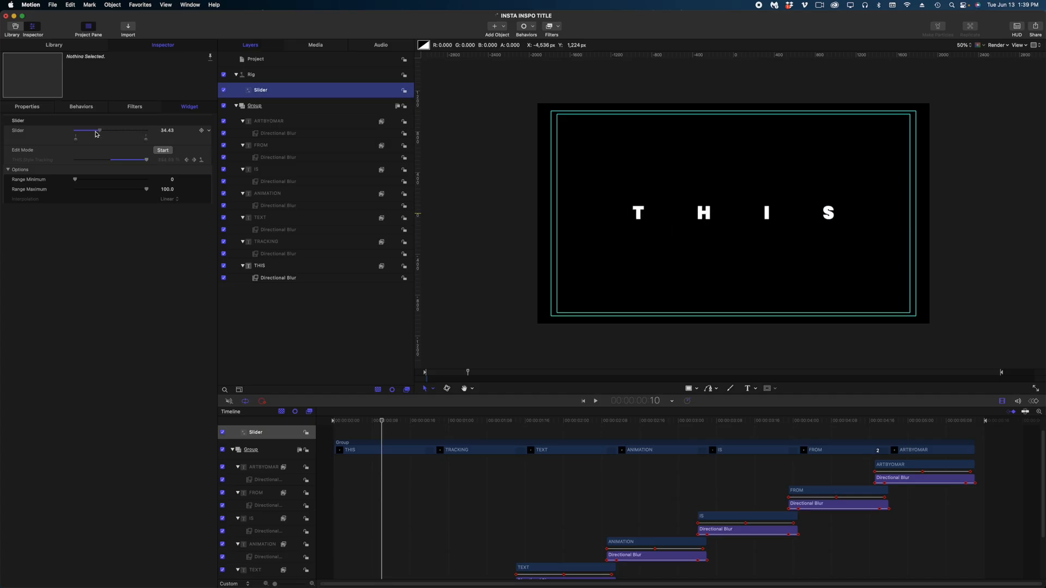
- Test the slider, then rename the published Text parameter to TEXT 1
drag(98, 129, 124, 130)
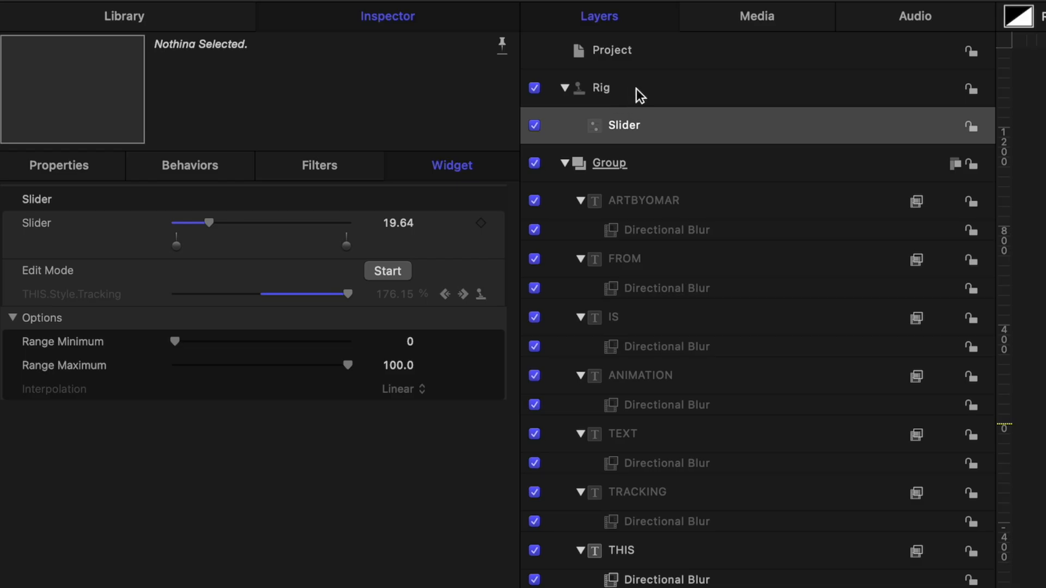
click(602, 88)
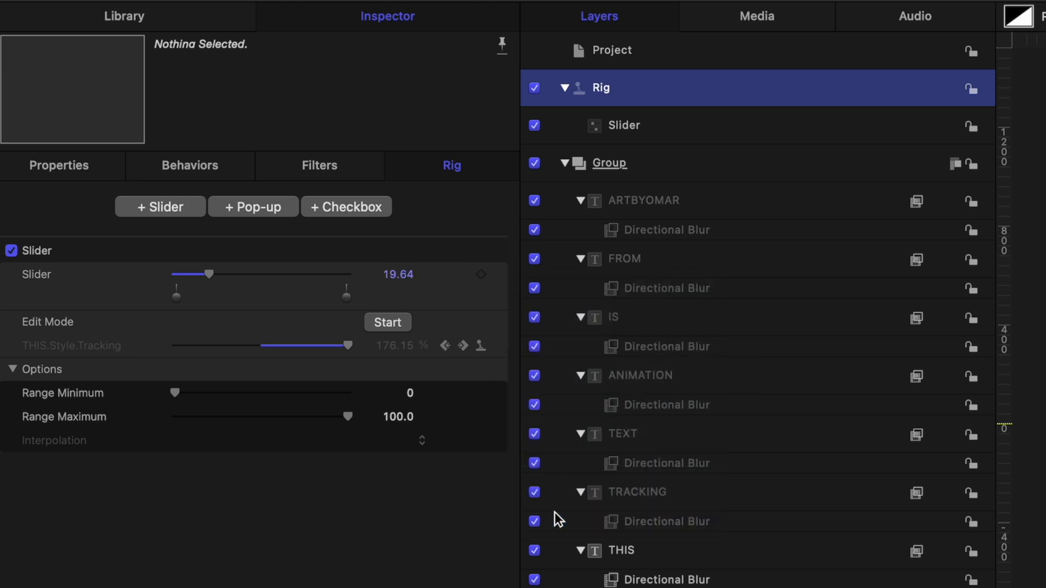
mouse_move(612, 52)
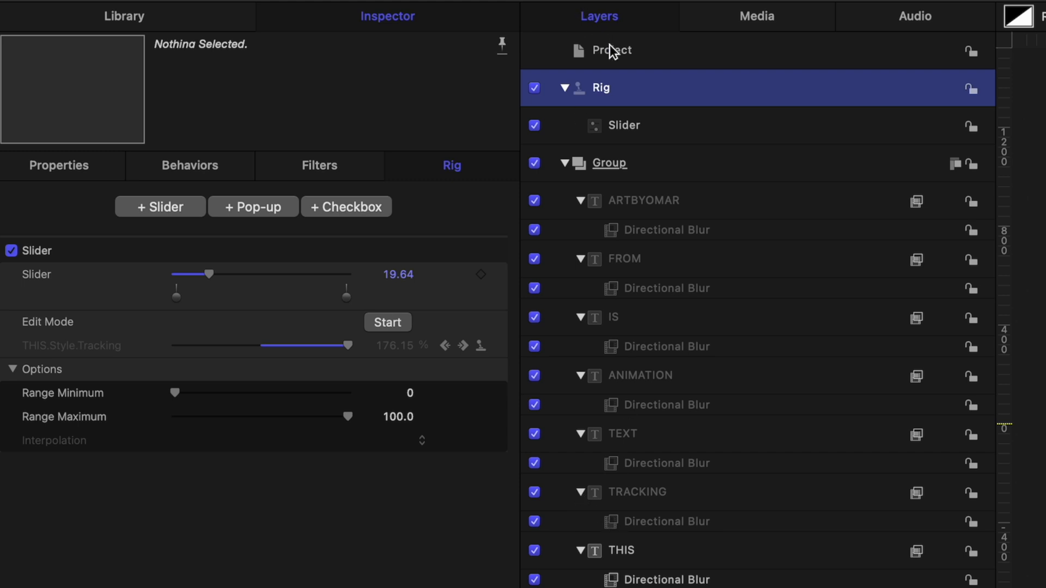
click(611, 50)
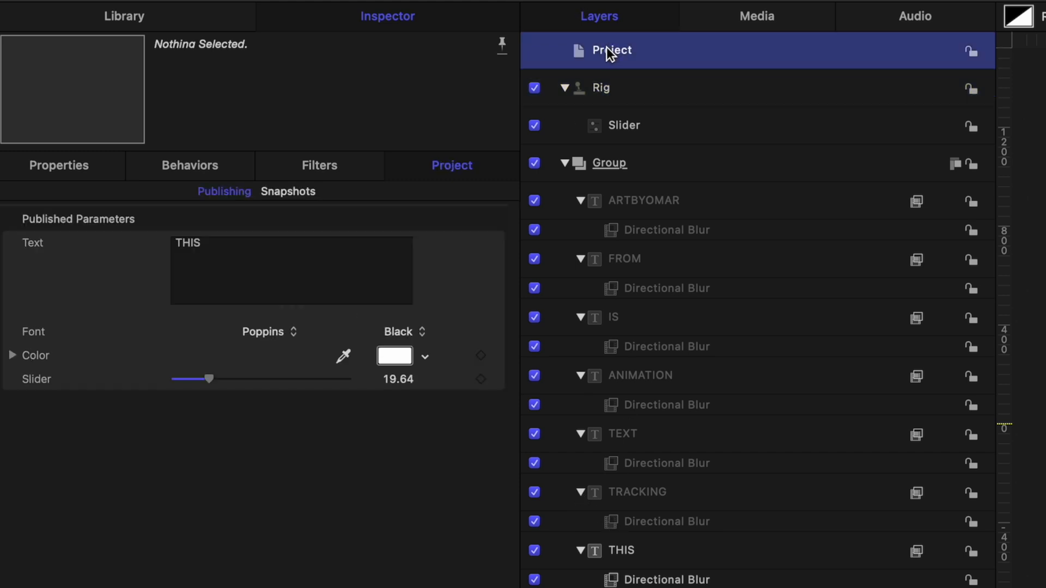
mouse_move(174, 236)
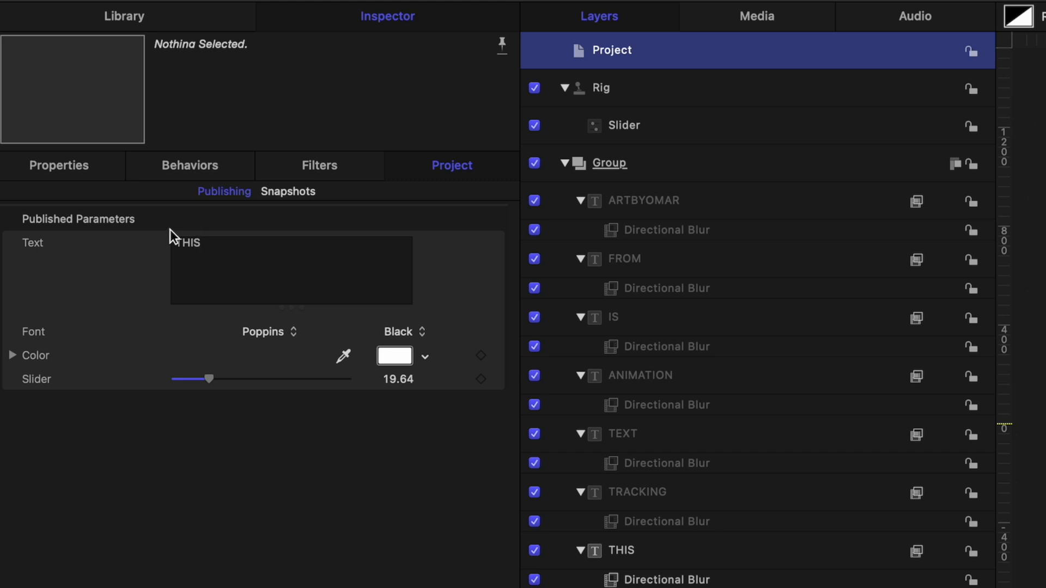
double_click(31, 242)
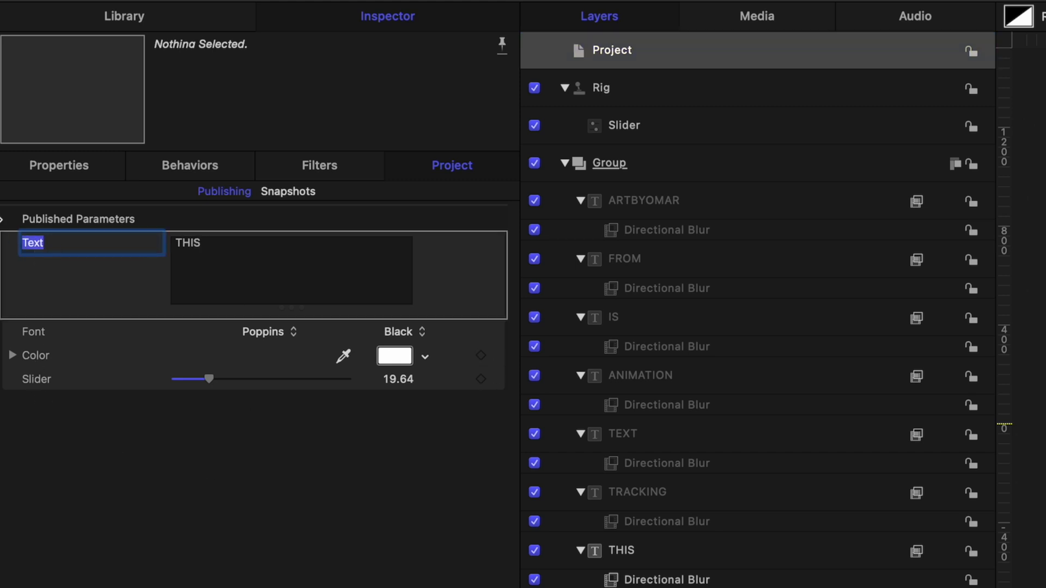
text(TEXT 1)
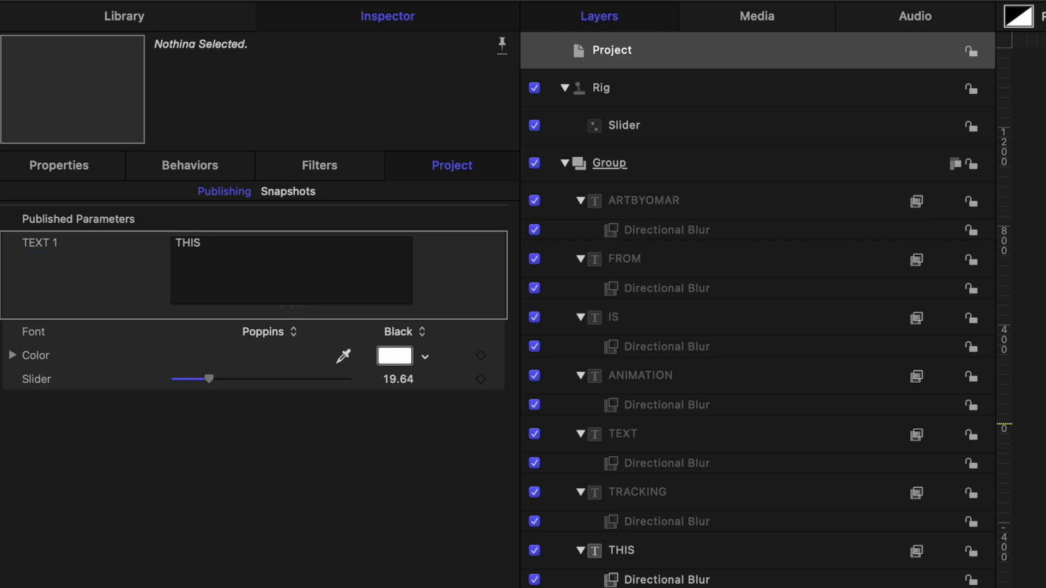
key(cmd+s)
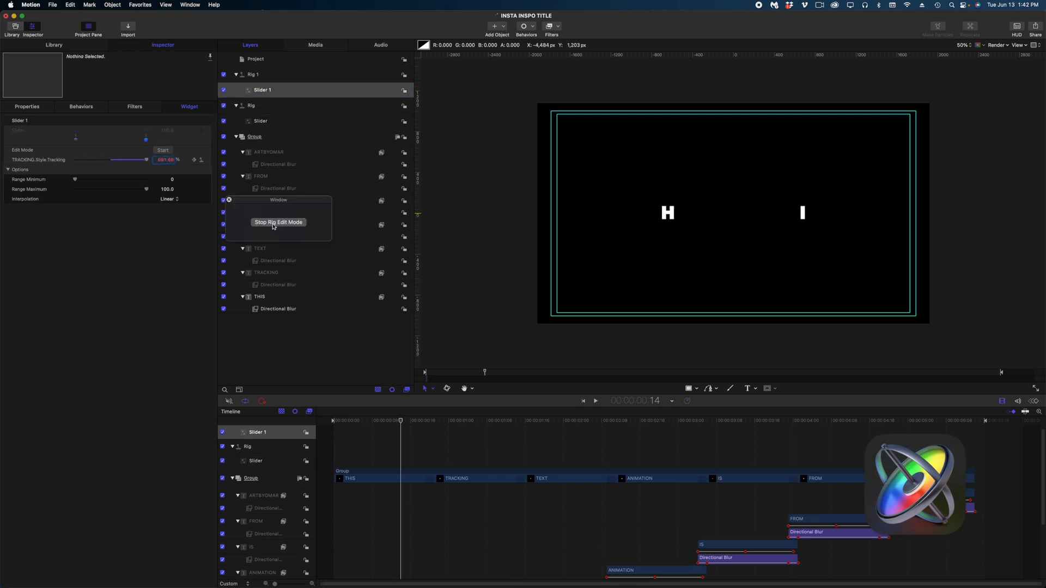
- Stop rig edit mode after mapping the TRACKING word's slider, completing Rigs 1–6
click(278, 223)
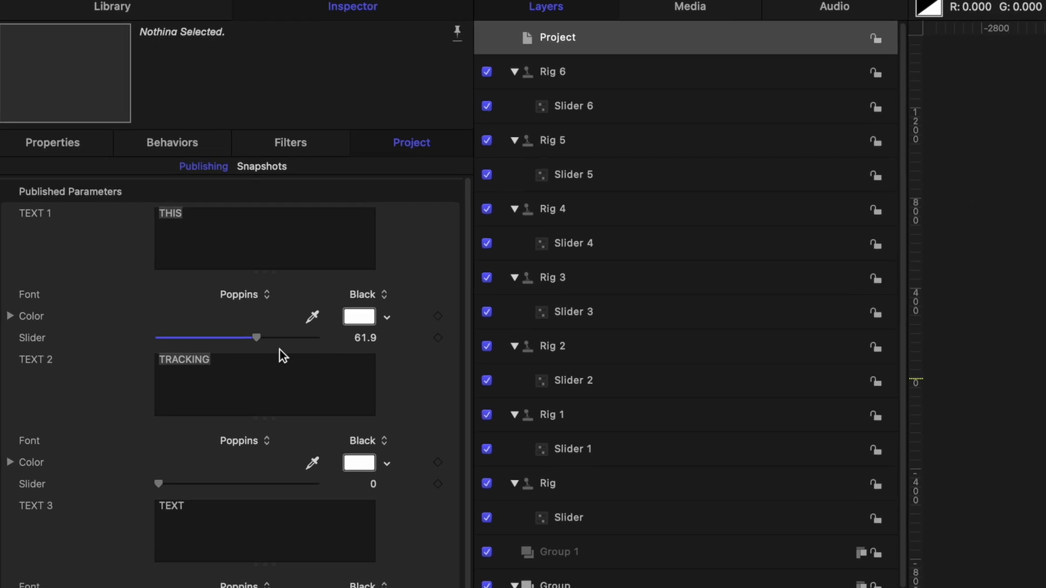
- Enter 10 as the default value for the THIS and TRACKING published sliders
click(365, 338)
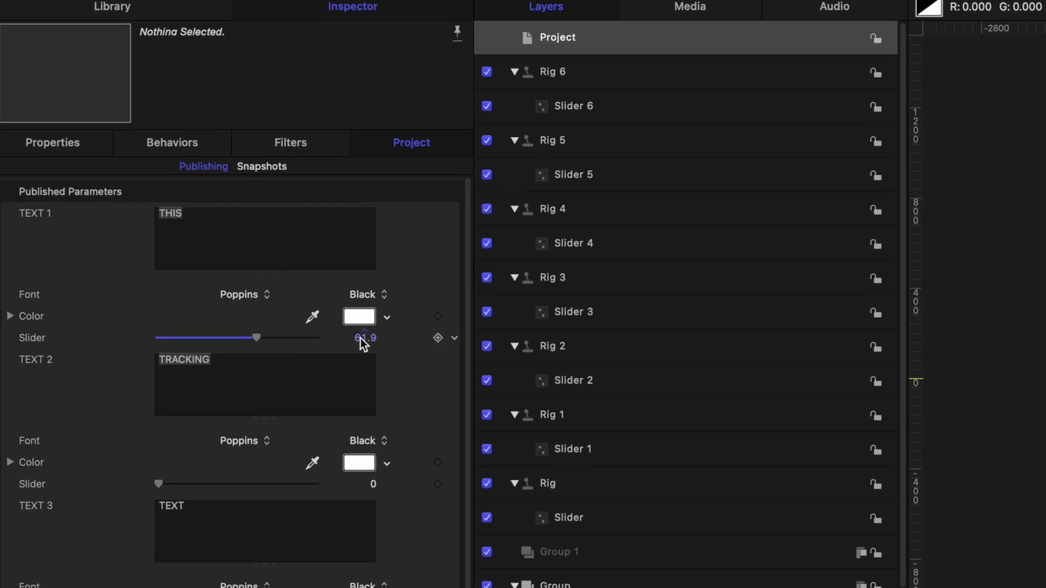
double_click(361, 338)
text(10)
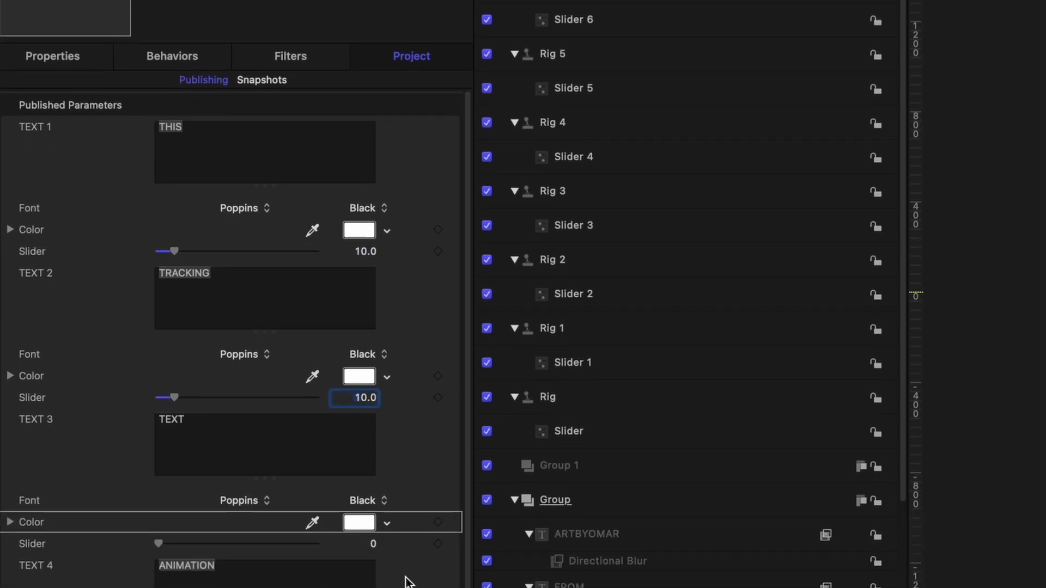
scroll(down, 3)
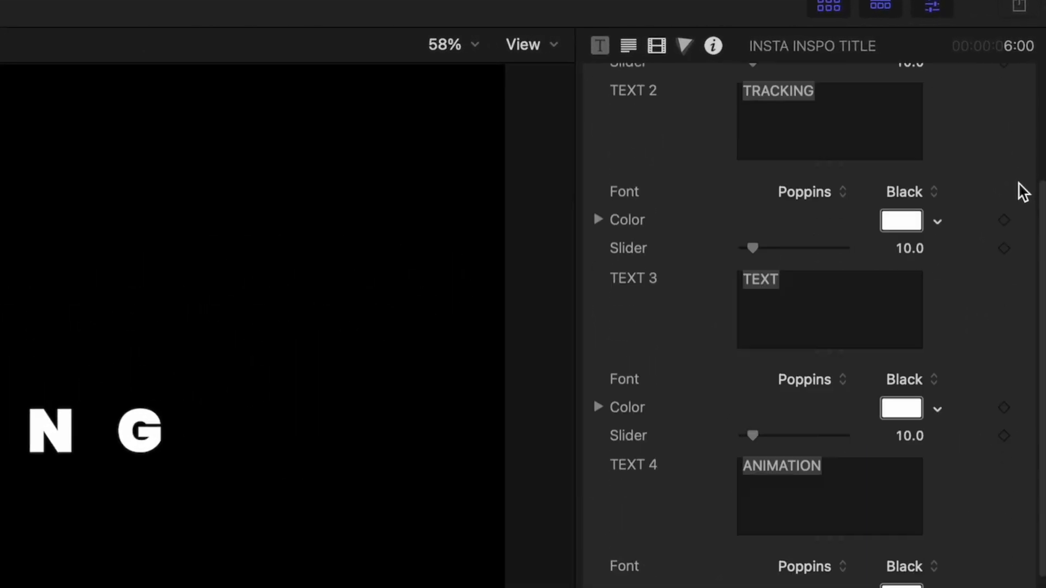
- Scroll the Title Inspector to reveal TEXT 4 (ANIMATION) and TEXT 5 (IS) sliders at 10.0
scroll(down, 3)
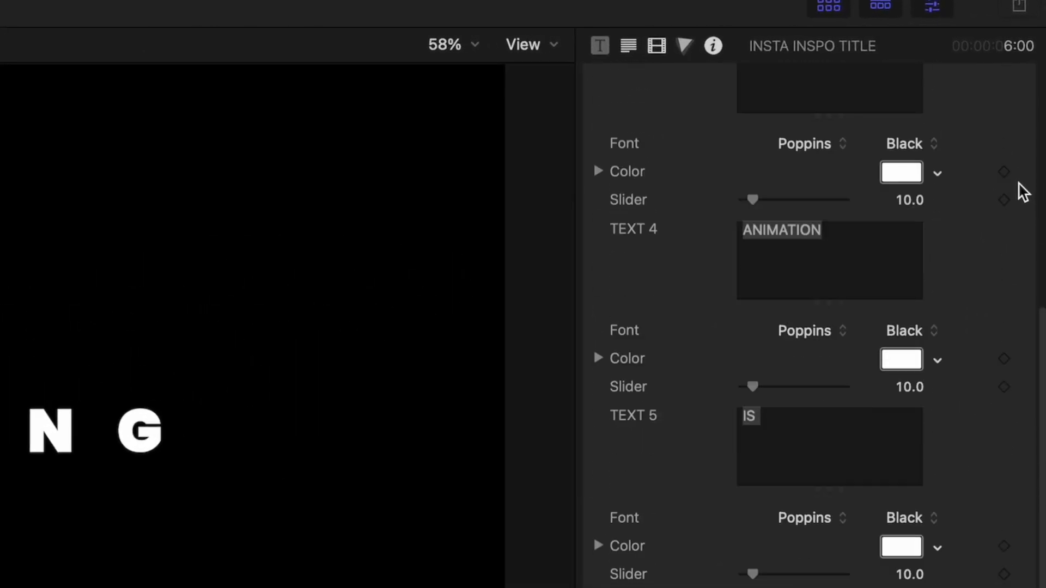